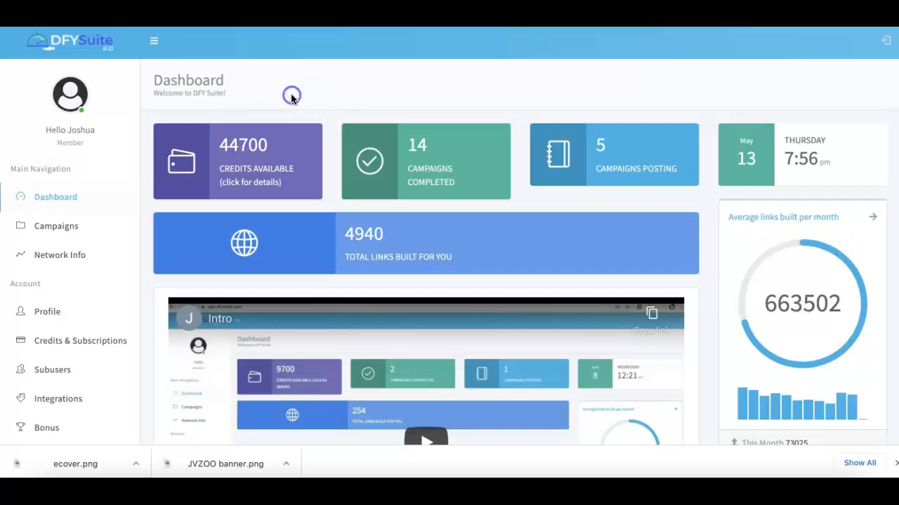
mouse_move(366, 238)
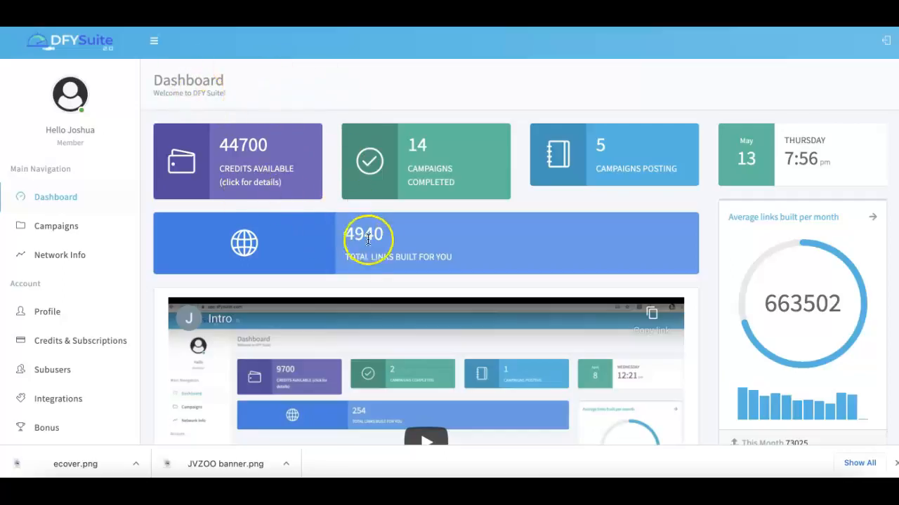
mouse_move(441, 232)
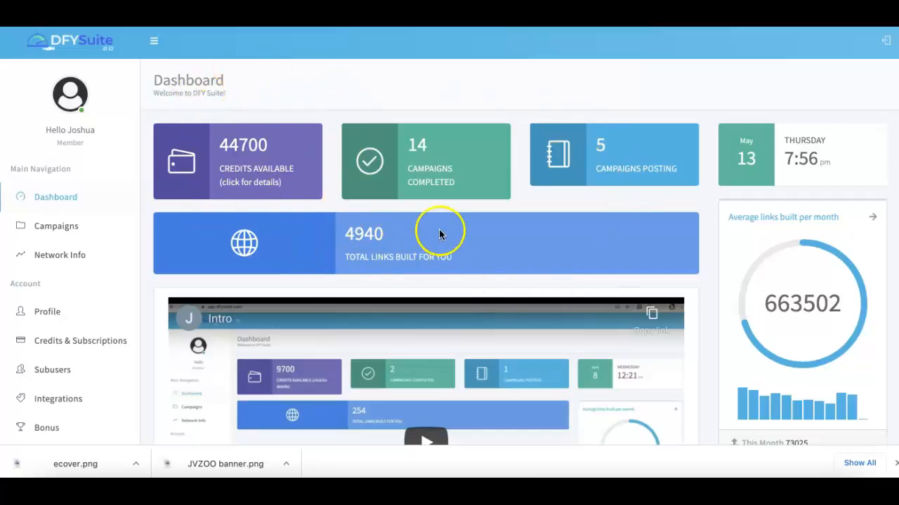
mouse_move(348, 233)
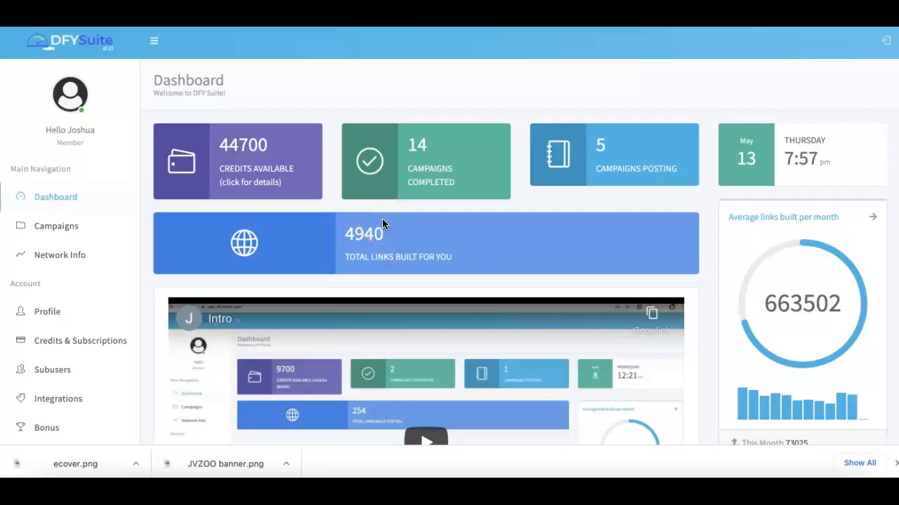
mouse_move(382, 221)
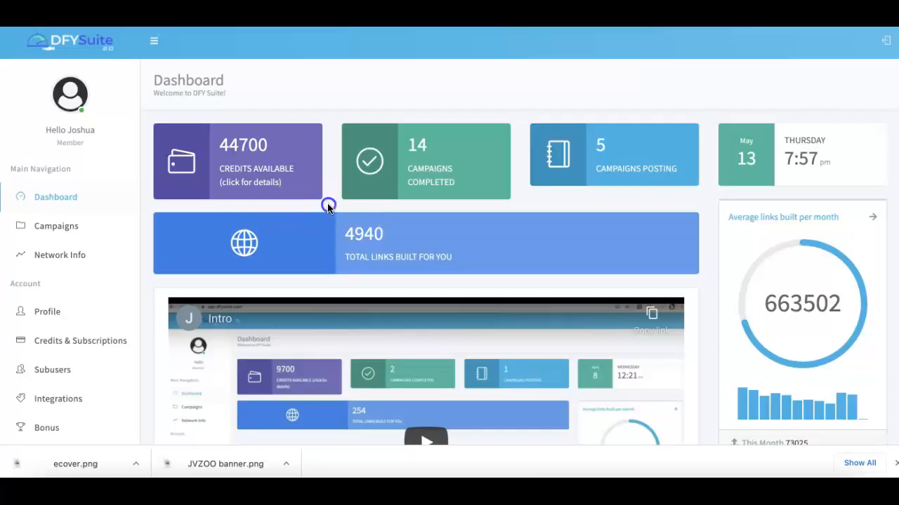
mouse_move(56, 224)
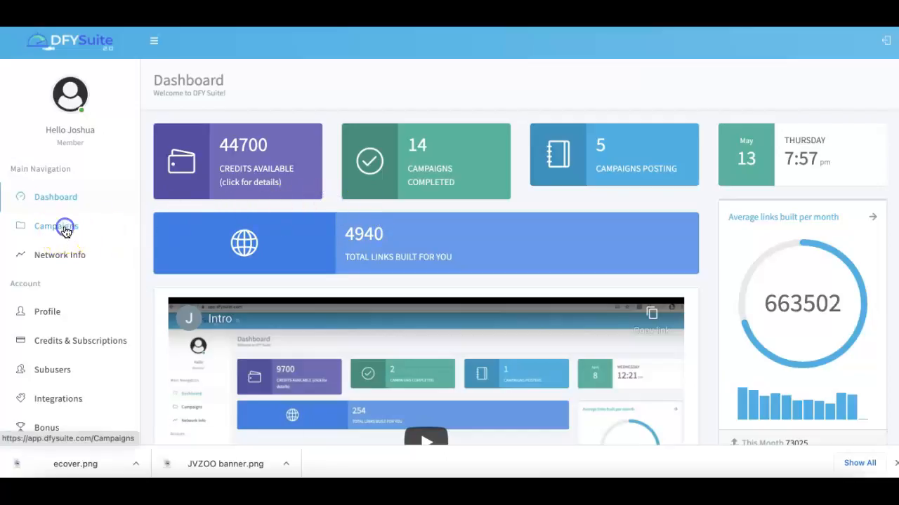
- Go to Campaigns and start a new campaign, bringing up the empty Create Campaign form
click(56, 225)
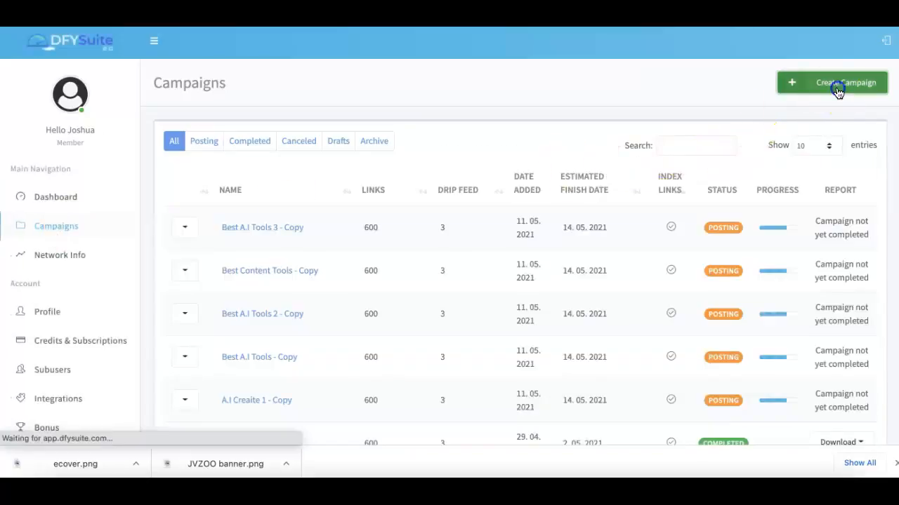
click(831, 81)
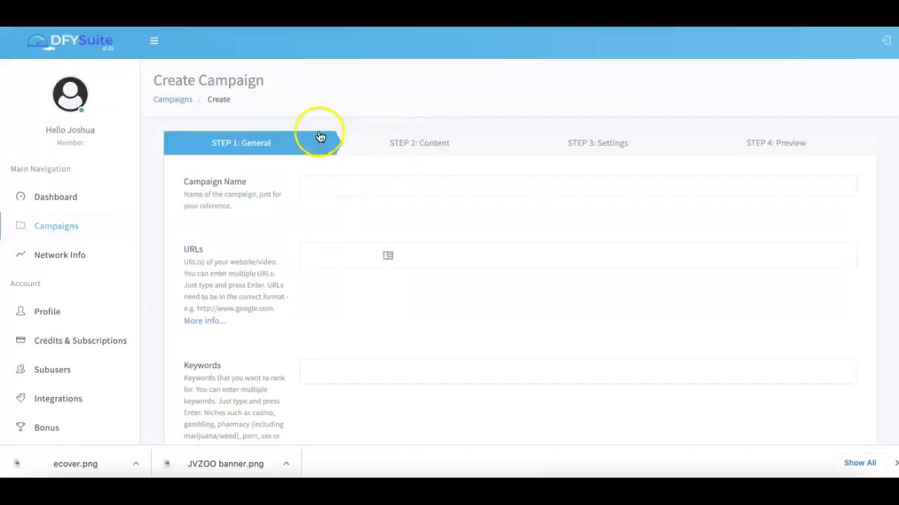
mouse_move(355, 179)
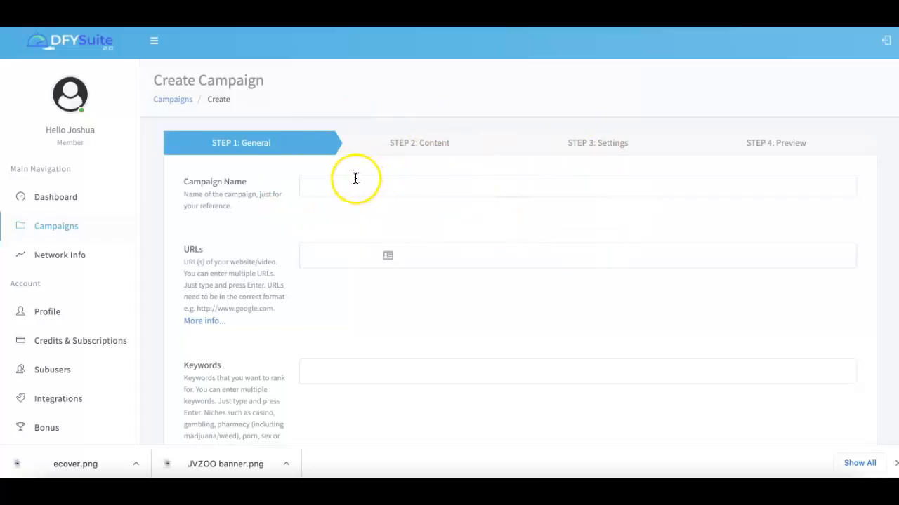
mouse_move(355, 178)
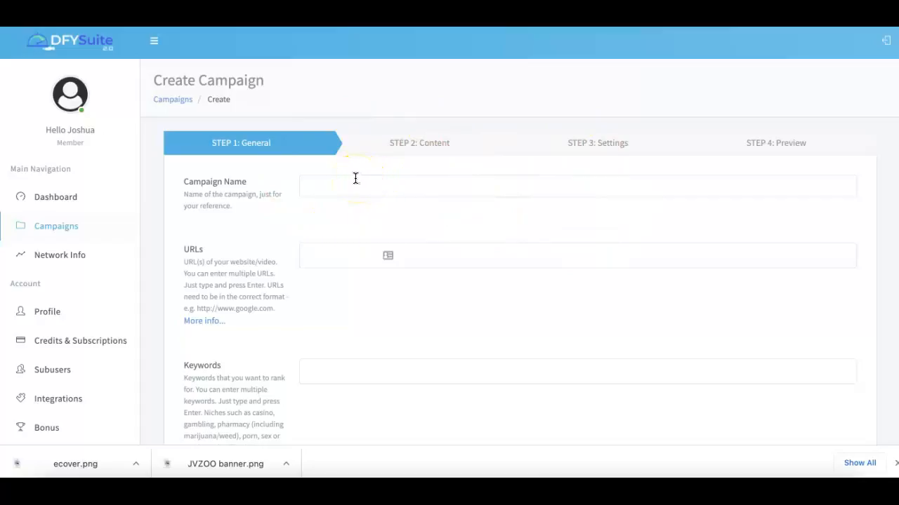
mouse_move(337, 139)
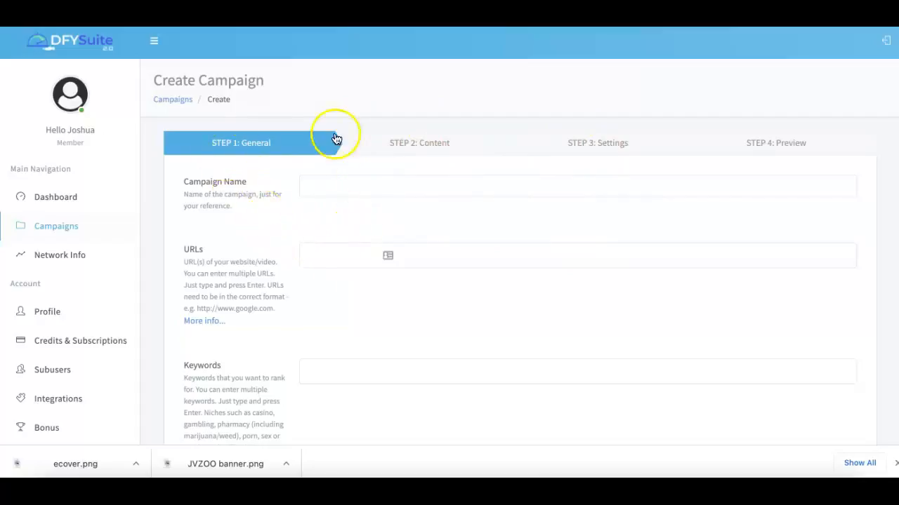
mouse_move(357, 93)
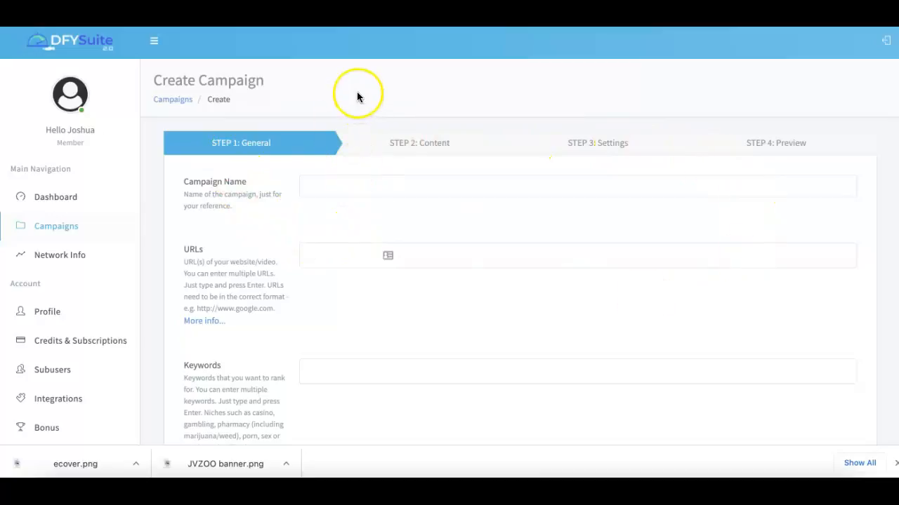
mouse_move(265, 152)
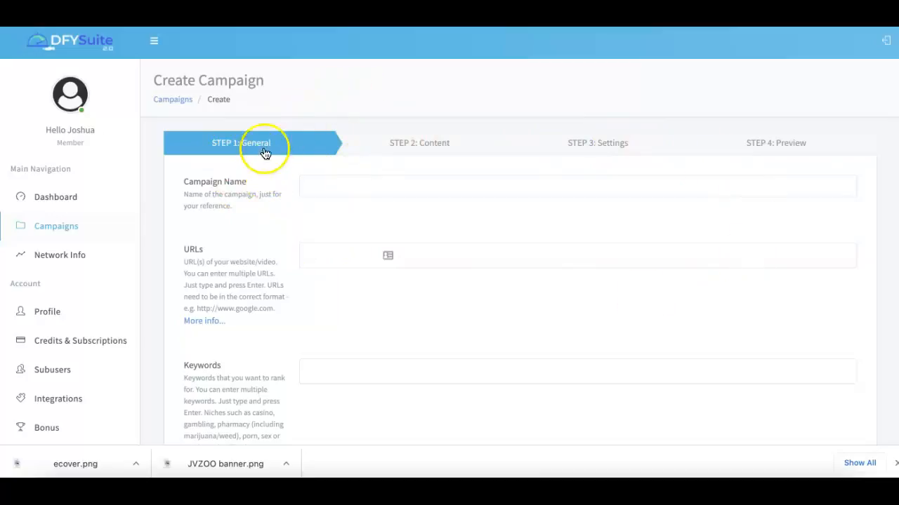
mouse_move(700, 118)
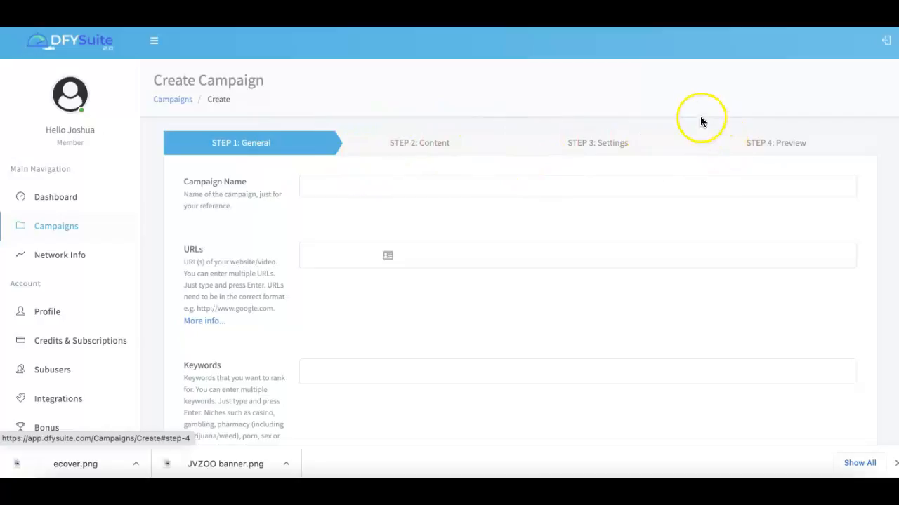
mouse_move(658, 96)
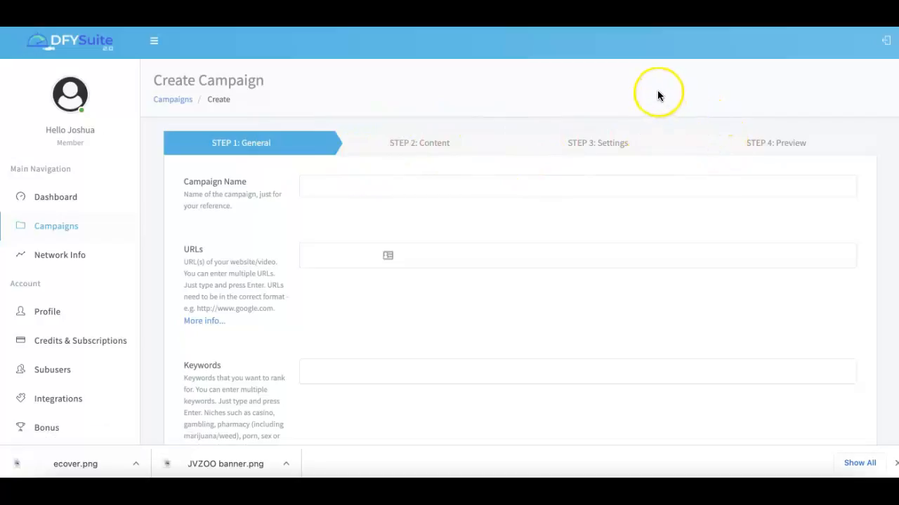
mouse_move(659, 96)
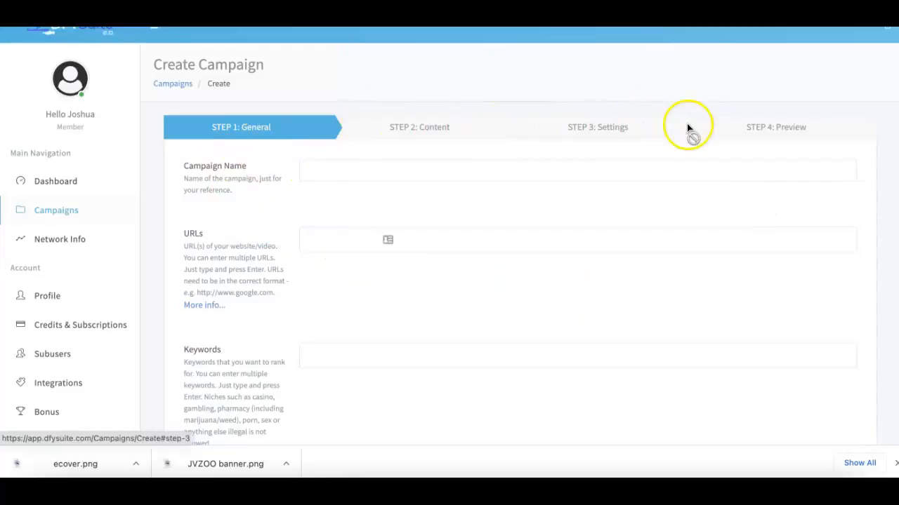
mouse_move(441, 144)
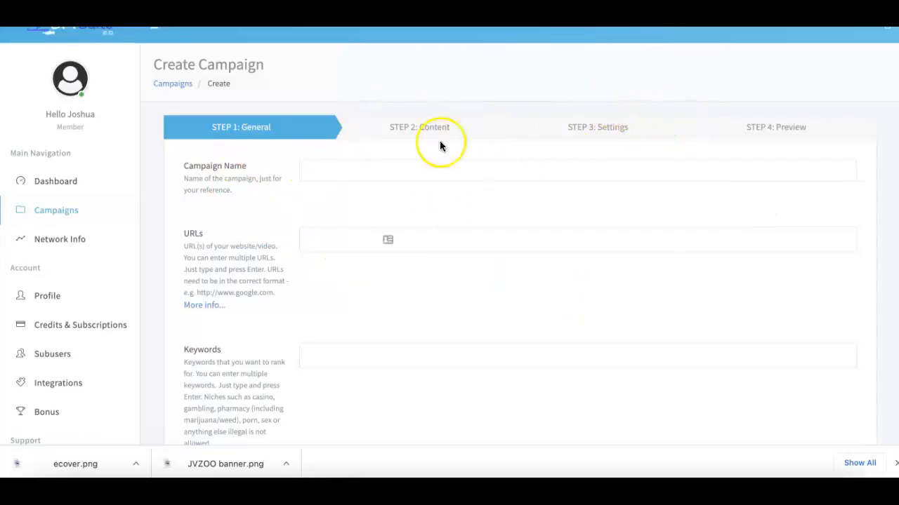
mouse_move(547, 91)
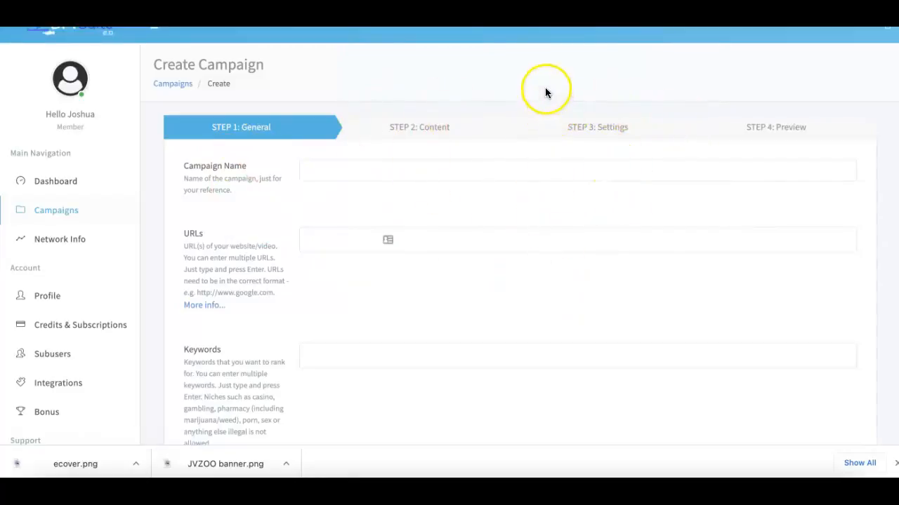
mouse_move(555, 75)
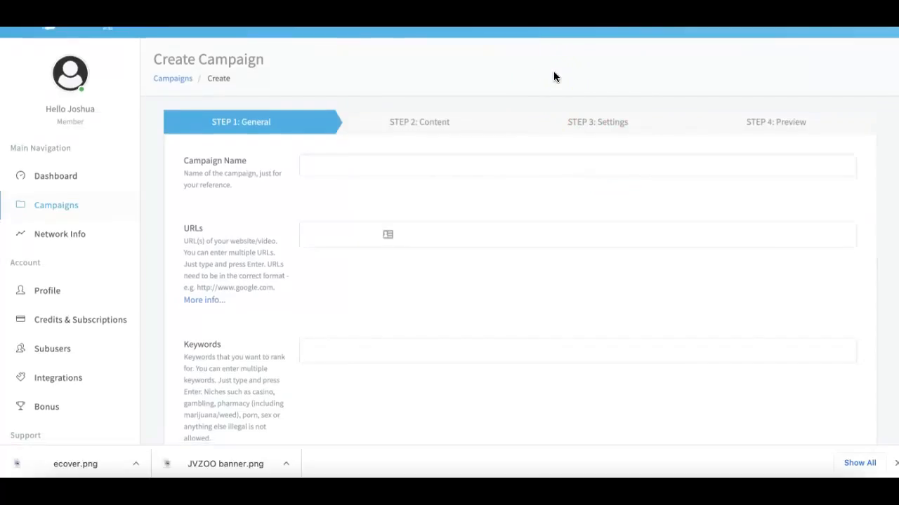
scroll(up, 3)
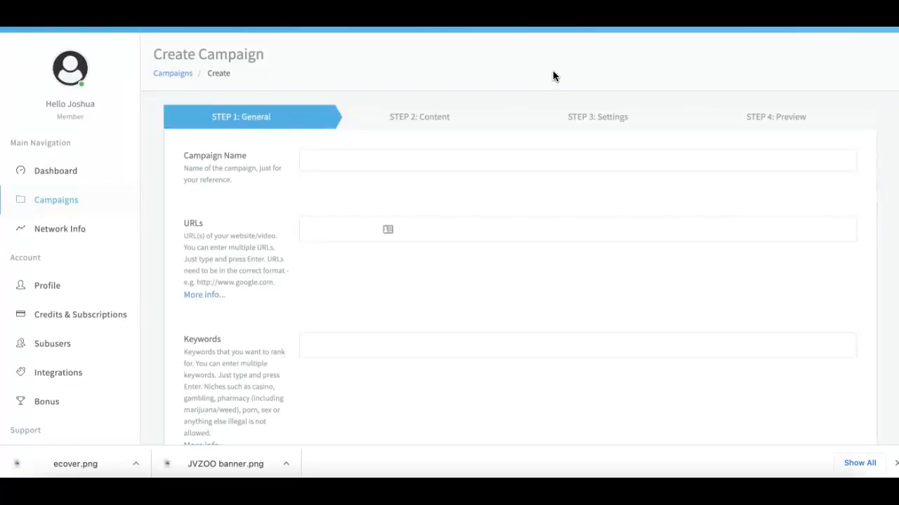
mouse_move(549, 78)
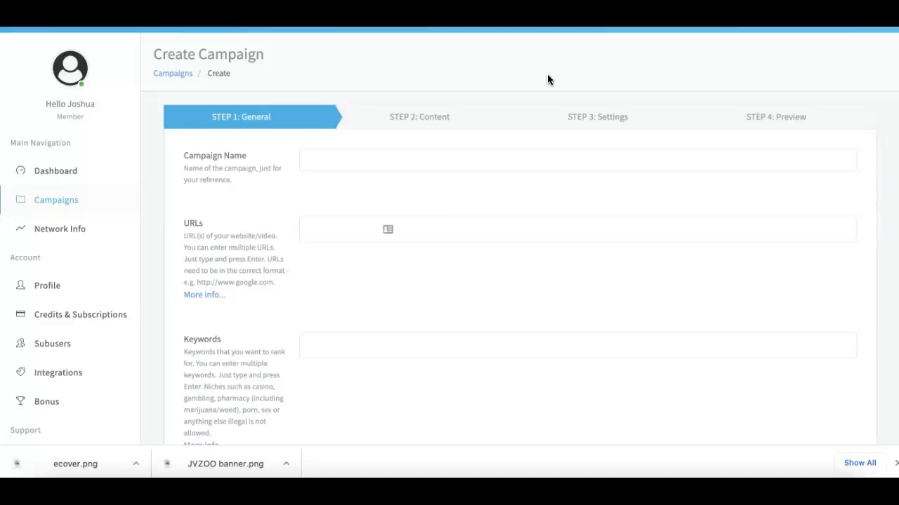
- Name the campaign 'Demo Viodeo 1' and add the YouTube video link as its URL
click(382, 160)
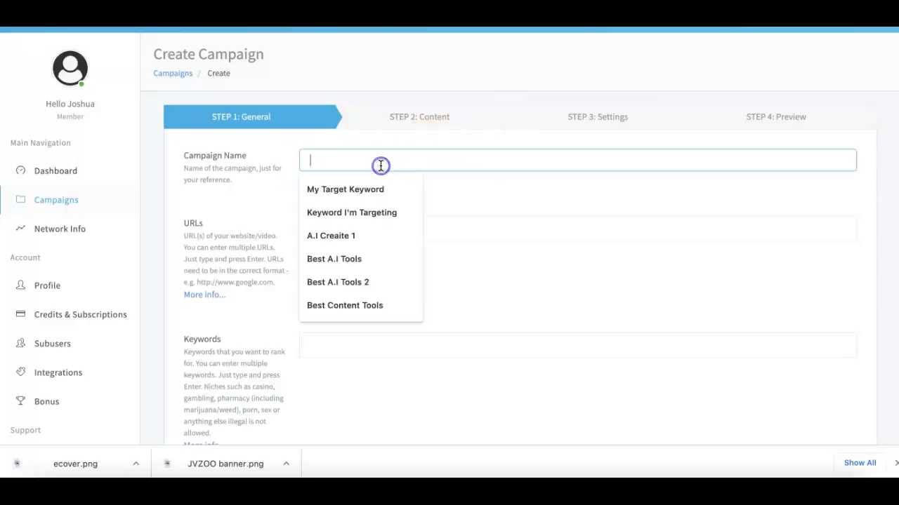
text(Demo V)
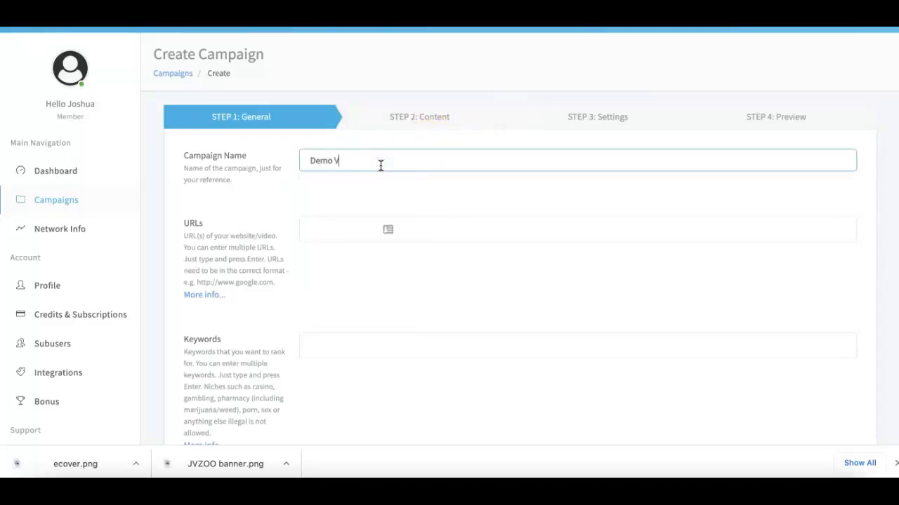
text(iodeo 1)
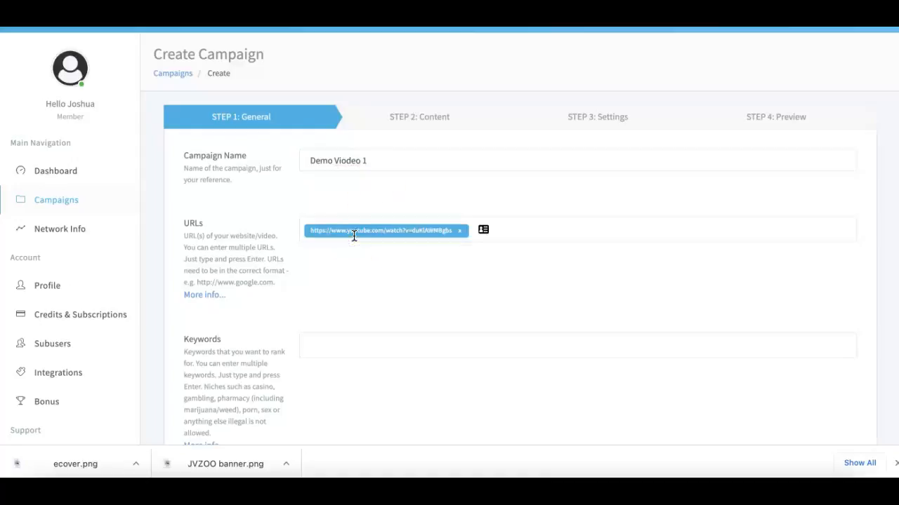
mouse_move(371, 250)
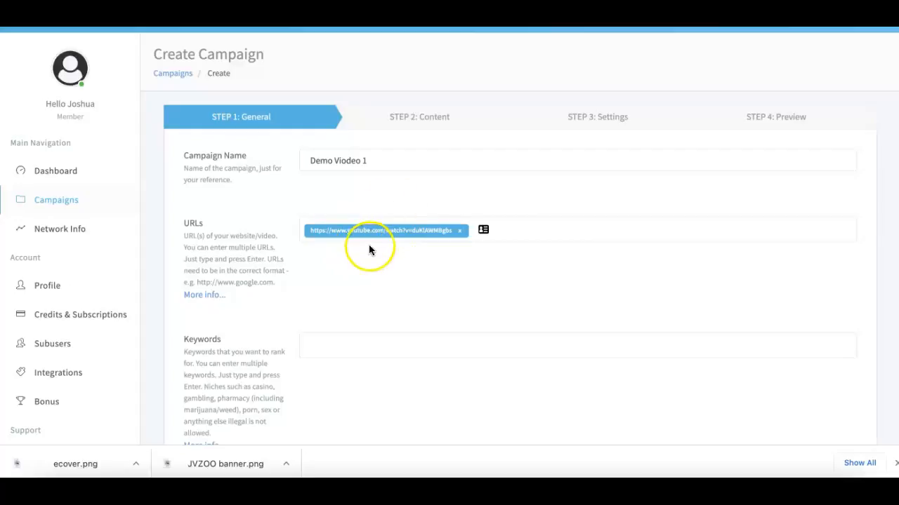
mouse_move(391, 256)
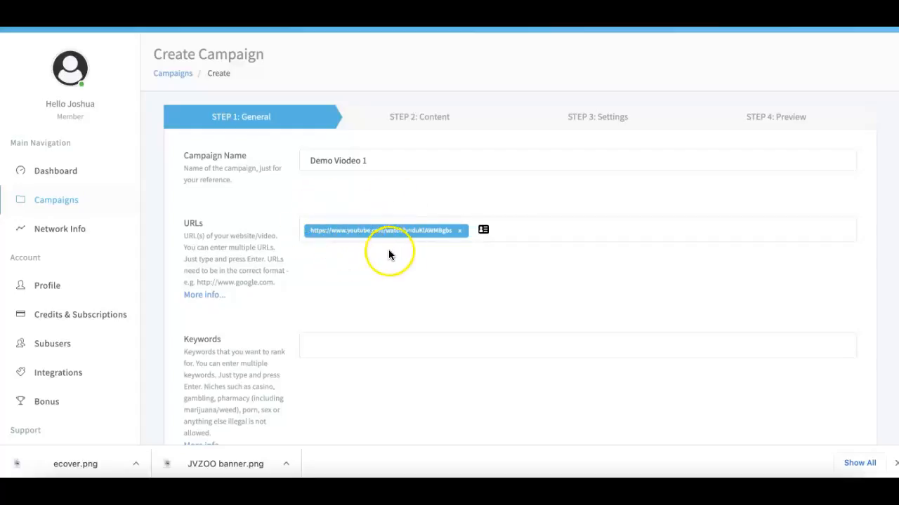
mouse_move(629, 219)
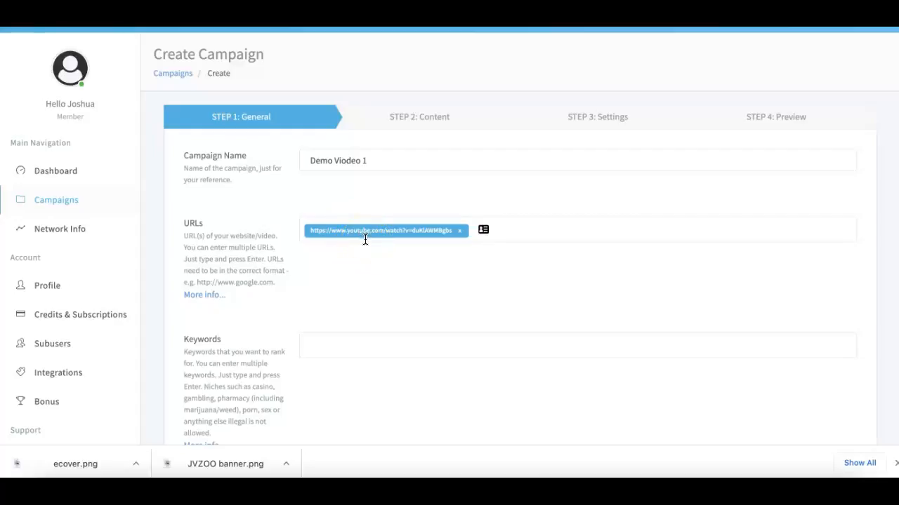
mouse_move(541, 259)
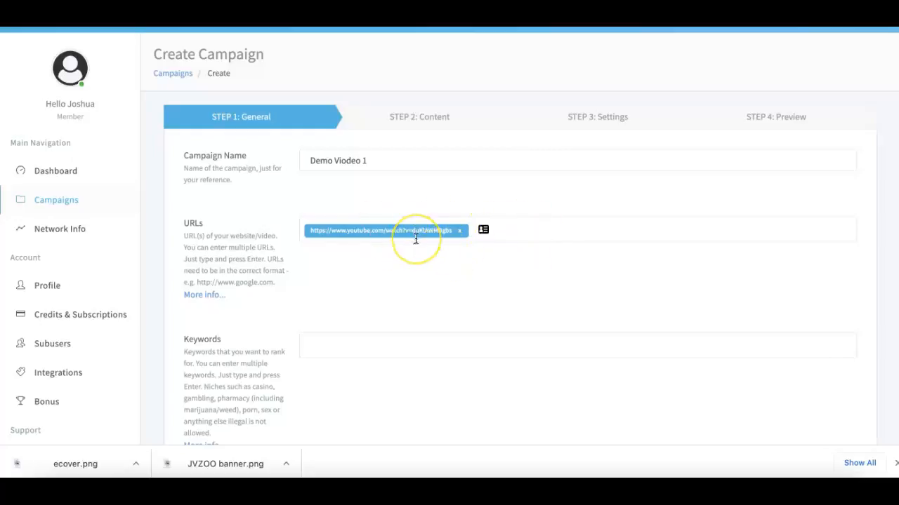
scroll(down, 3)
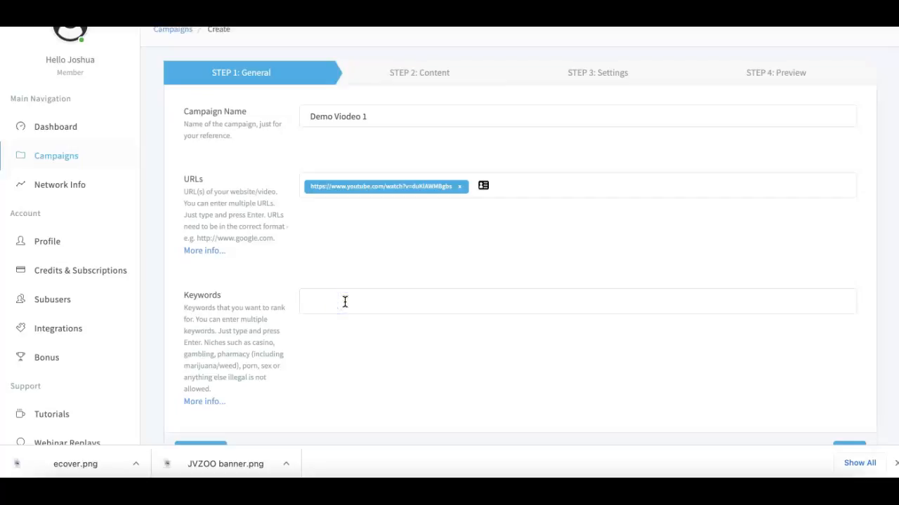
- Add the keyword 'how to get high quality links' and continue to Step 2: Content
text(how to)
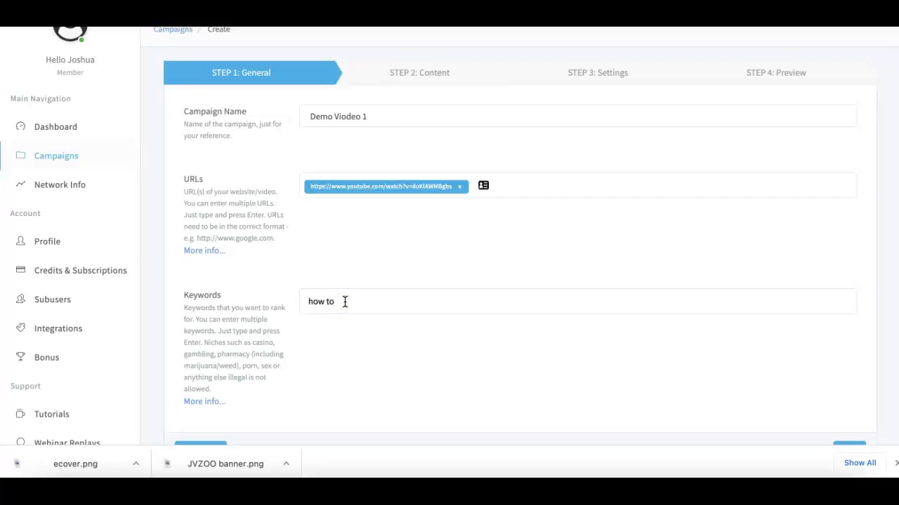
text(get)
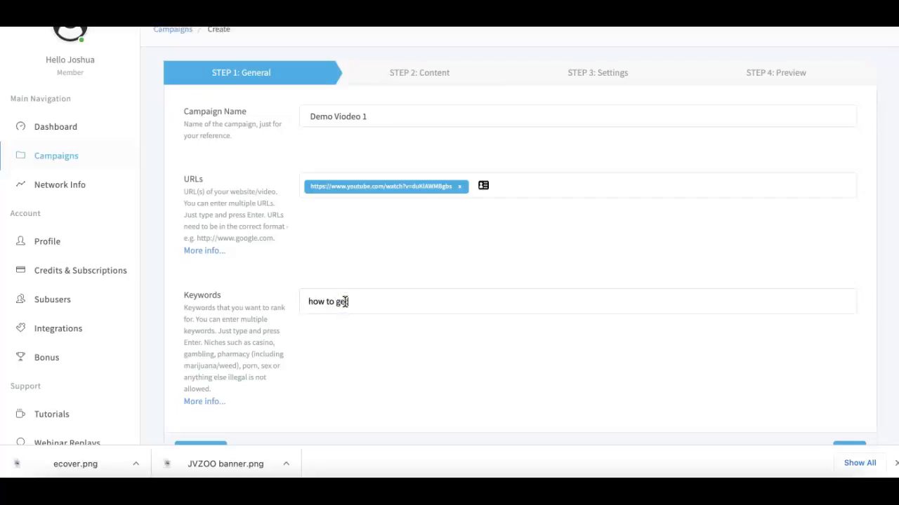
text(high quality)
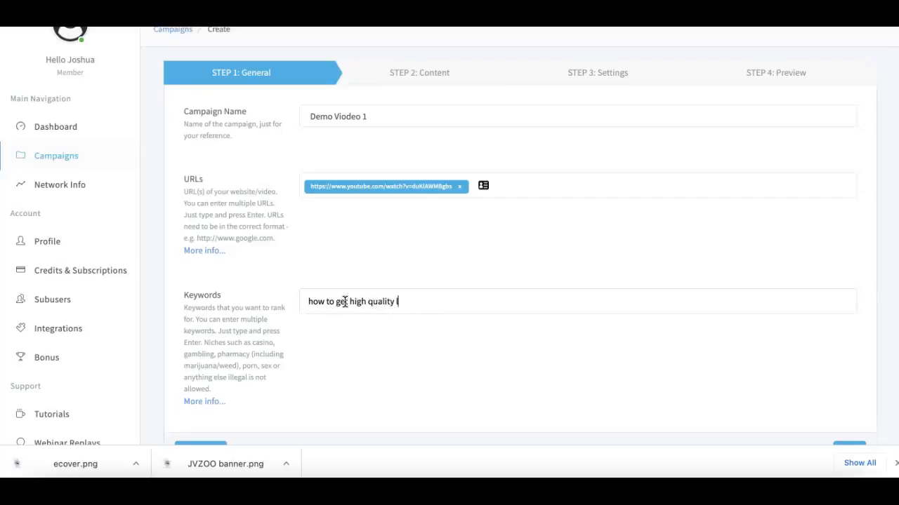
text(links)
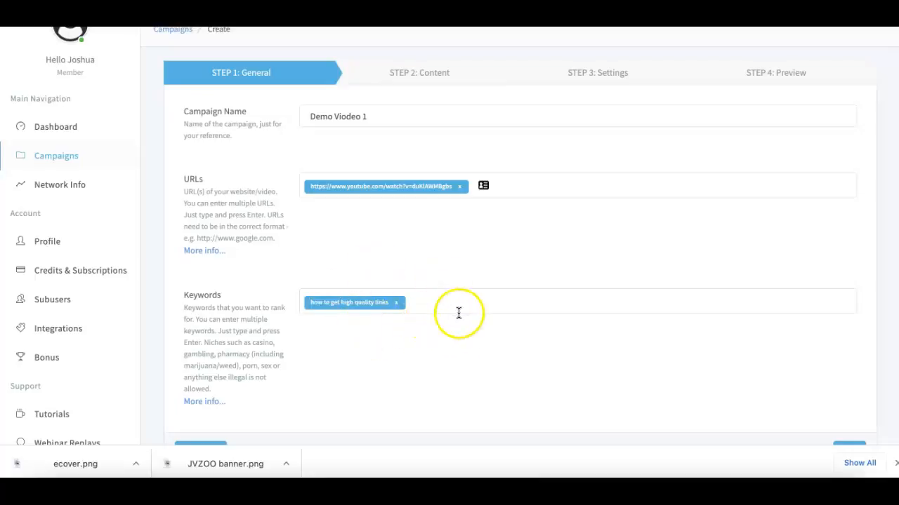
mouse_move(632, 301)
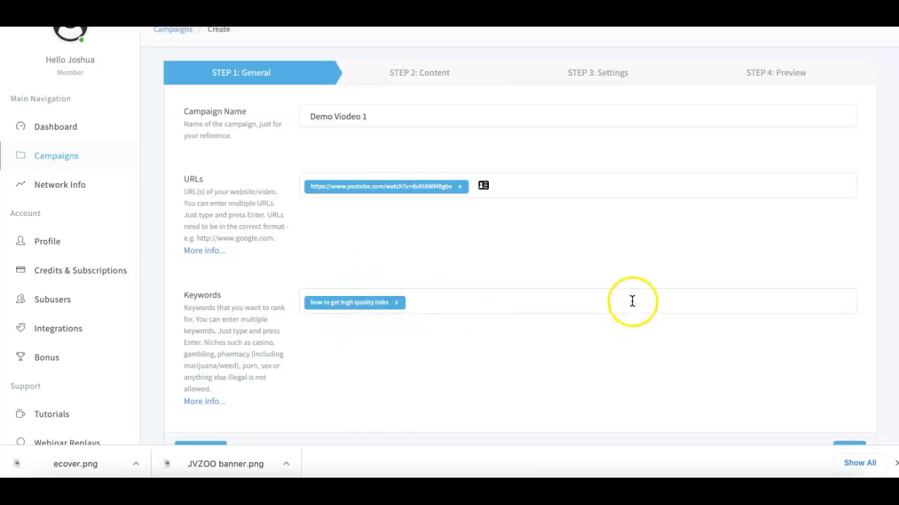
mouse_move(511, 304)
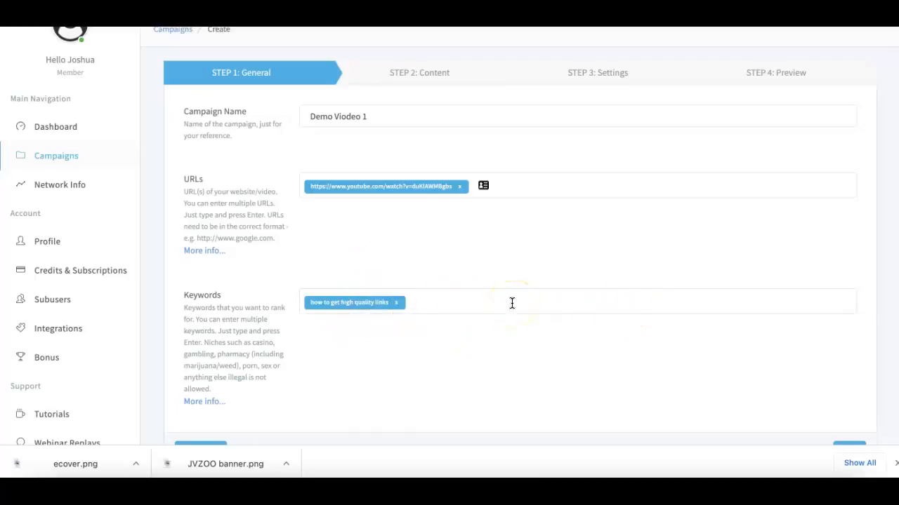
mouse_move(445, 304)
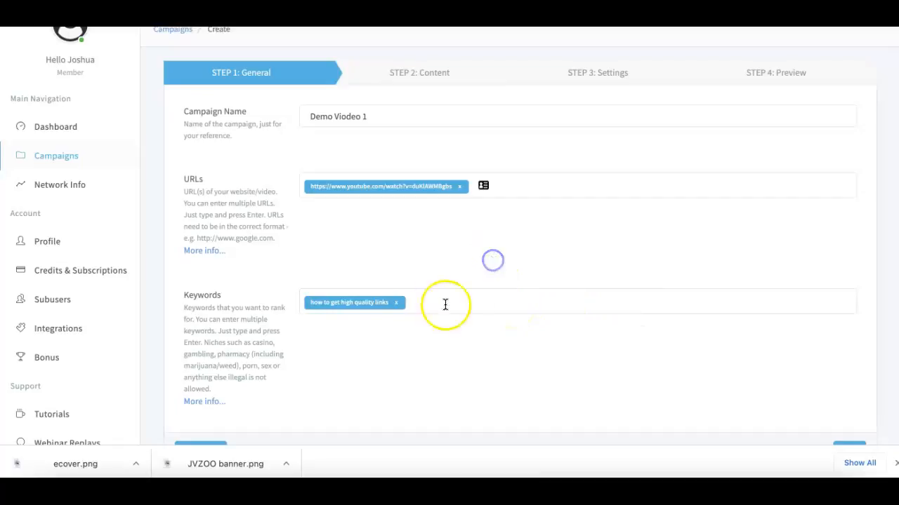
mouse_move(463, 296)
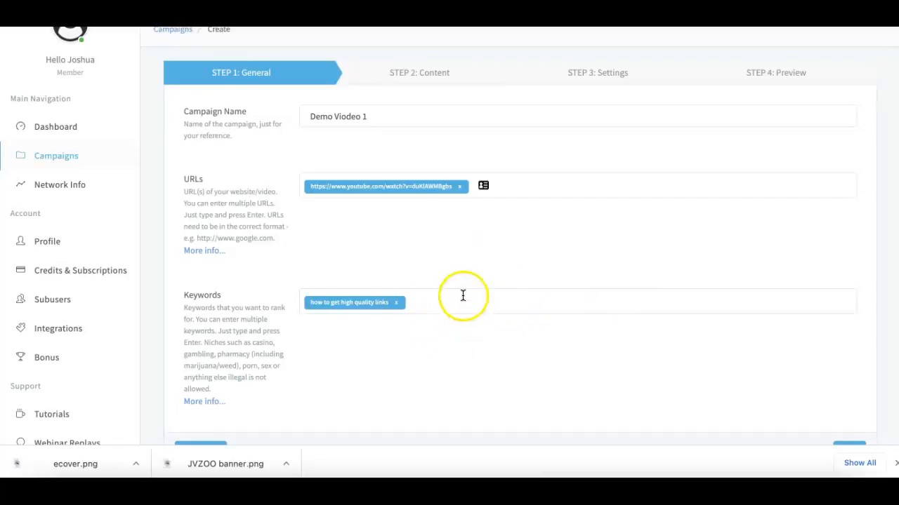
scroll(down, 3)
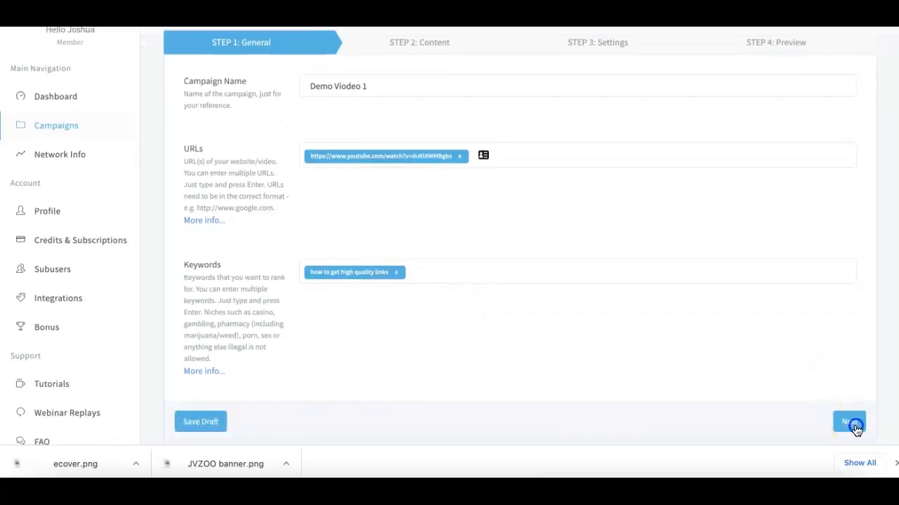
click(848, 421)
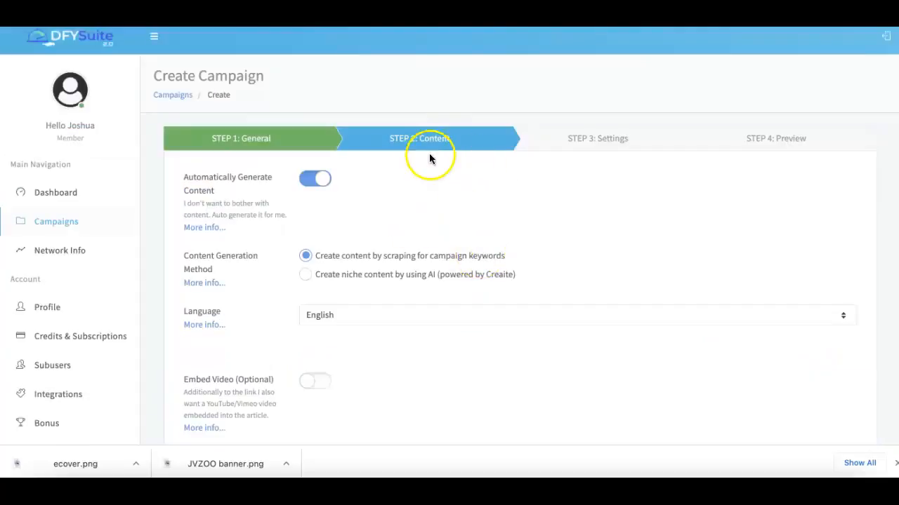
mouse_move(435, 188)
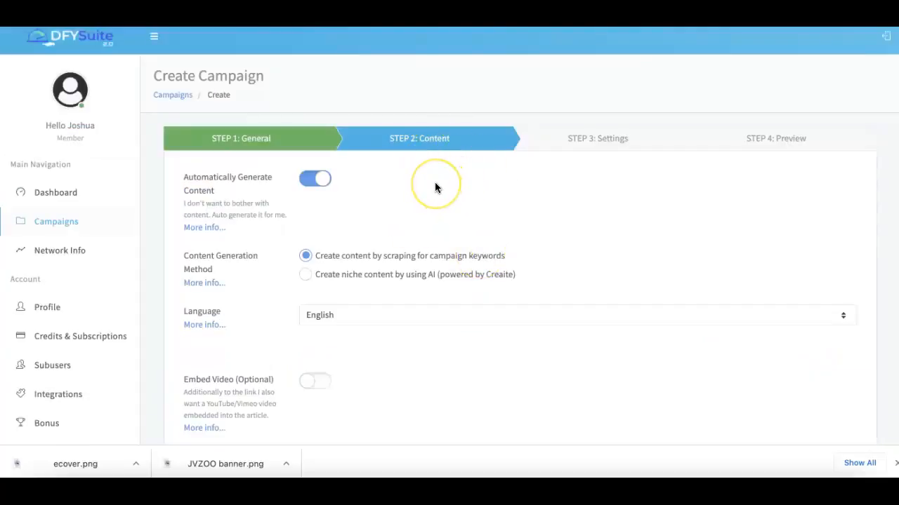
mouse_move(435, 185)
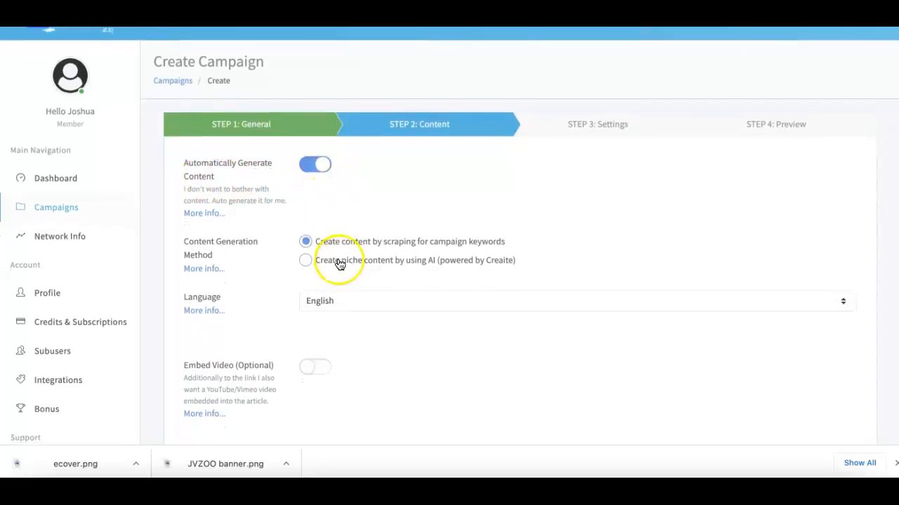
mouse_move(348, 234)
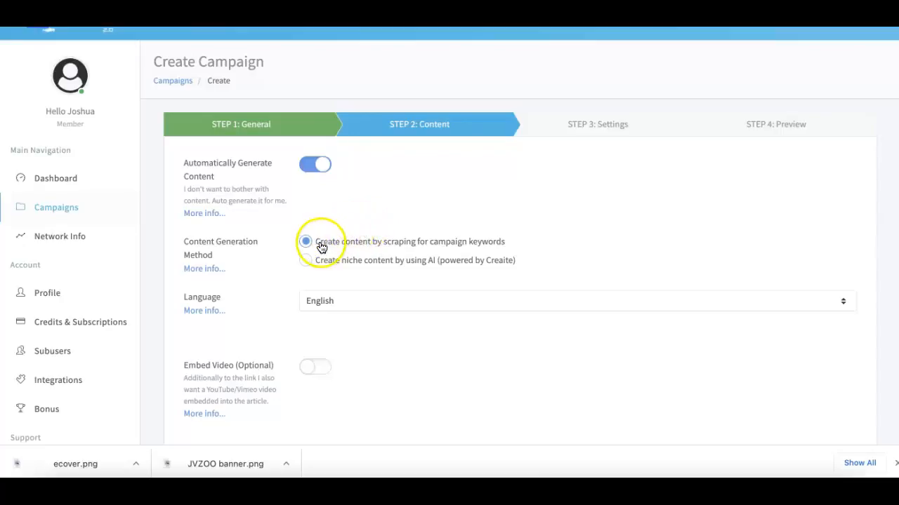
mouse_move(487, 249)
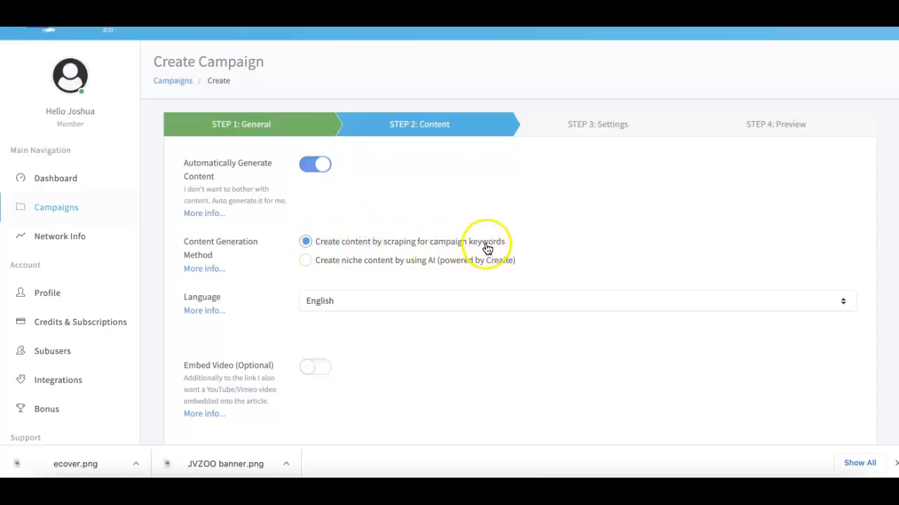
mouse_move(376, 251)
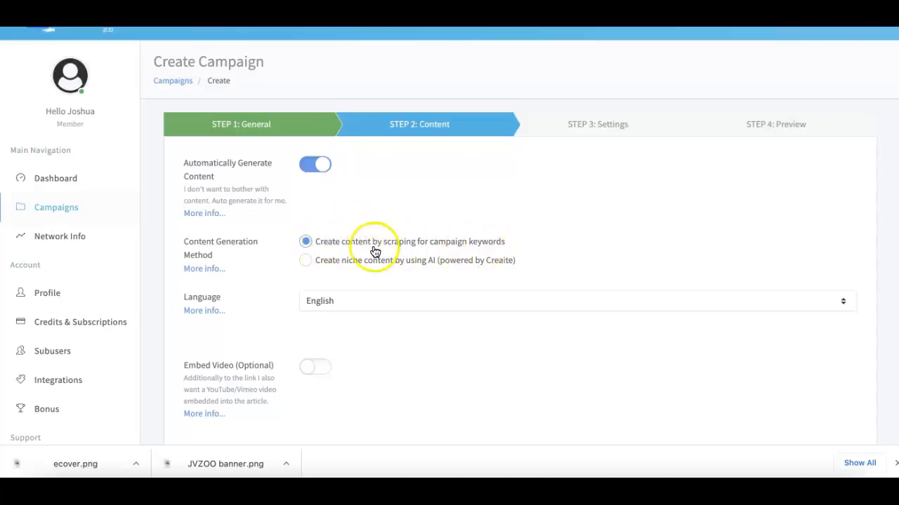
mouse_move(413, 247)
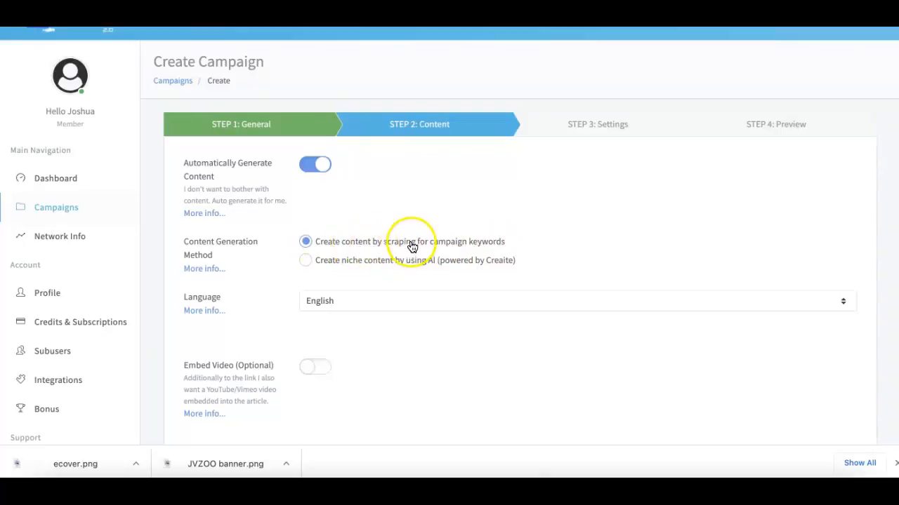
mouse_move(348, 177)
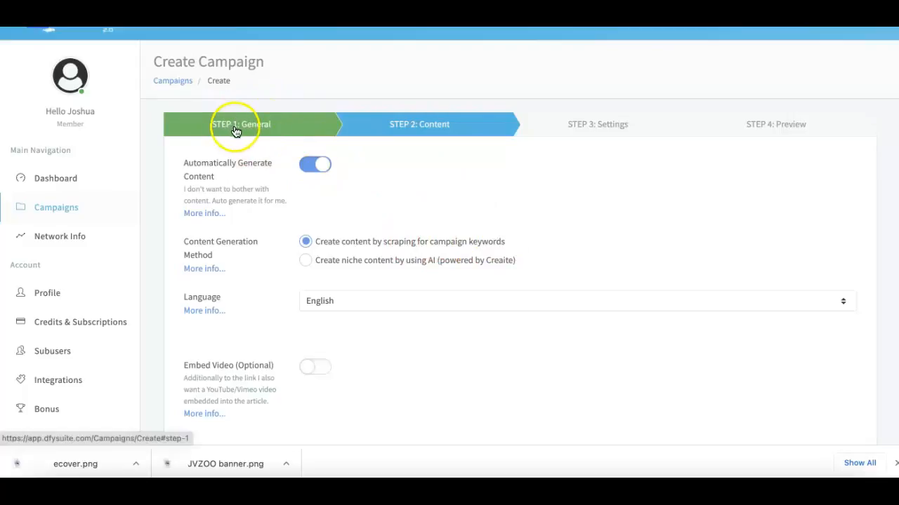
mouse_move(366, 241)
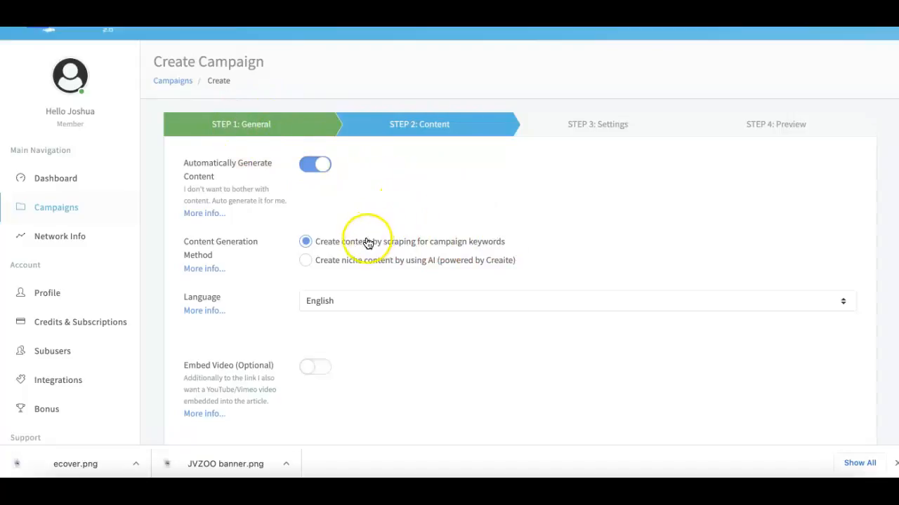
mouse_move(340, 260)
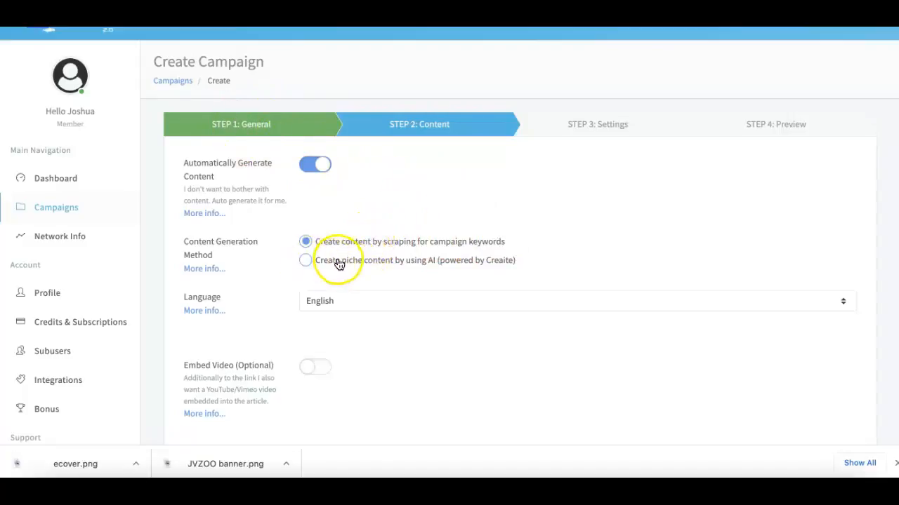
mouse_move(395, 273)
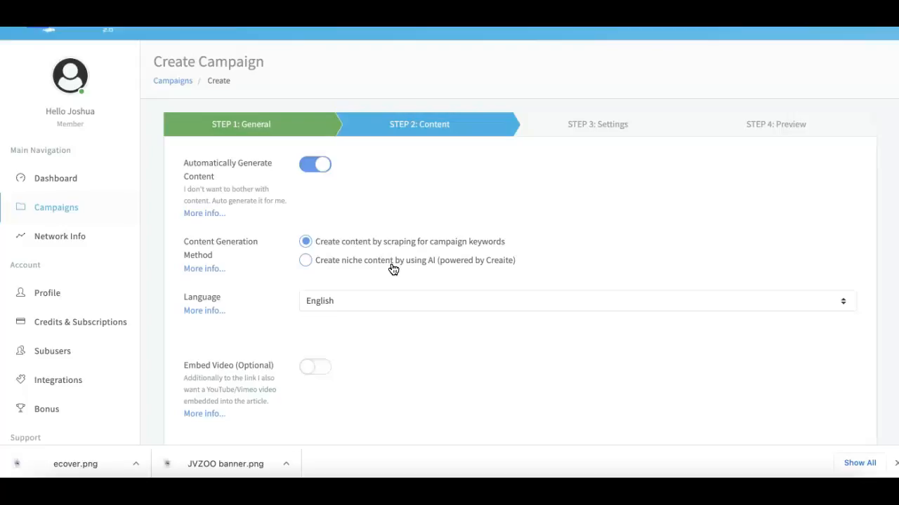
mouse_move(441, 264)
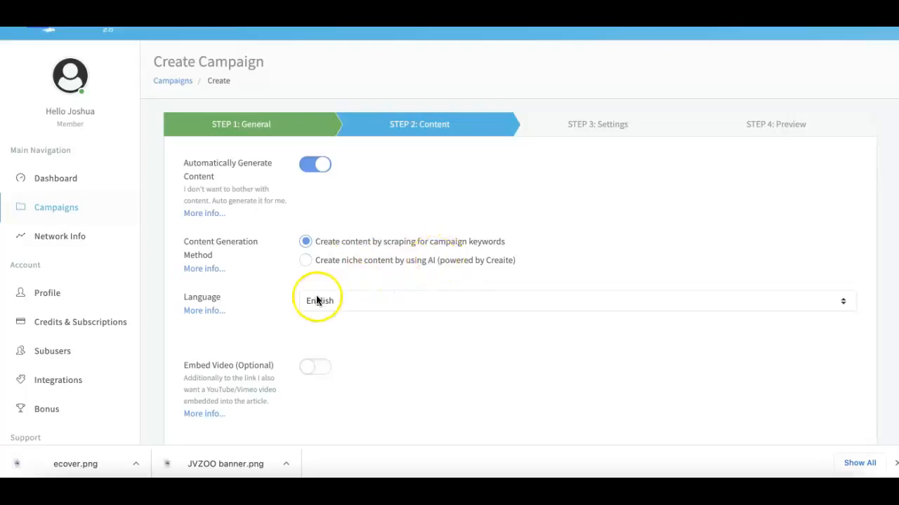
mouse_move(250, 300)
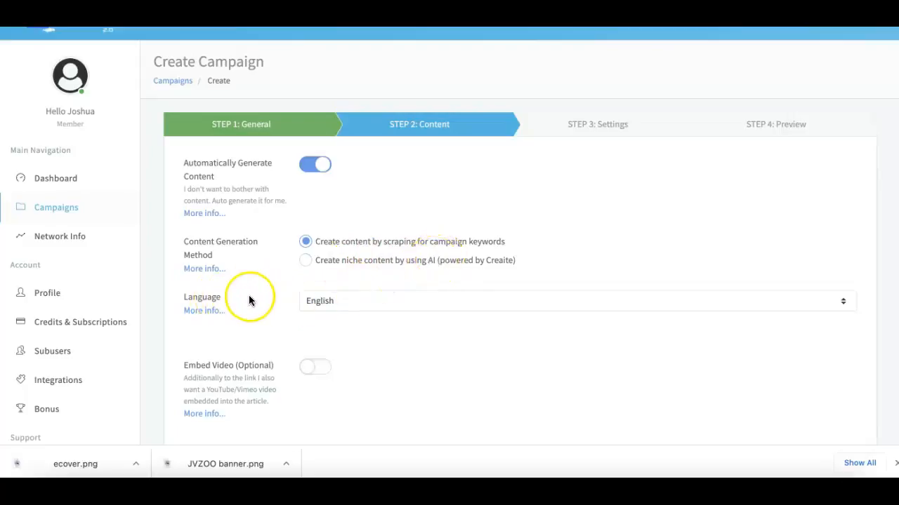
mouse_move(321, 306)
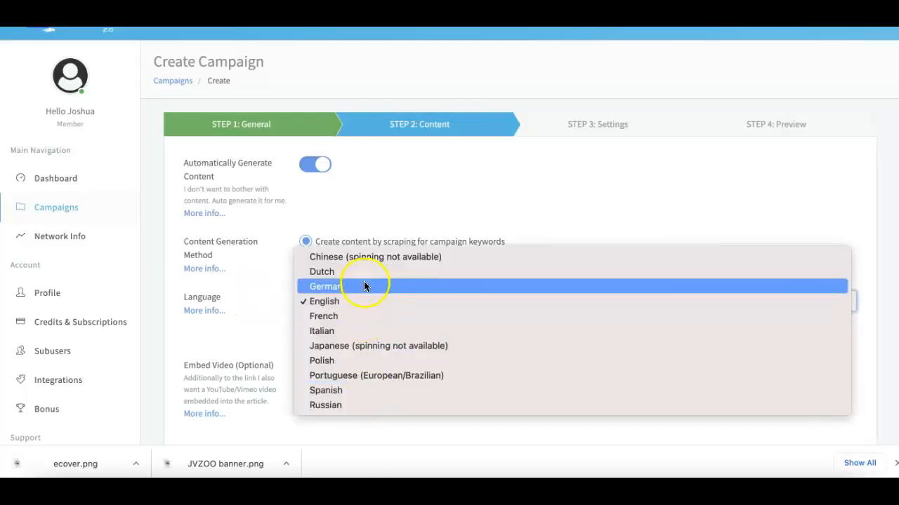
mouse_move(365, 301)
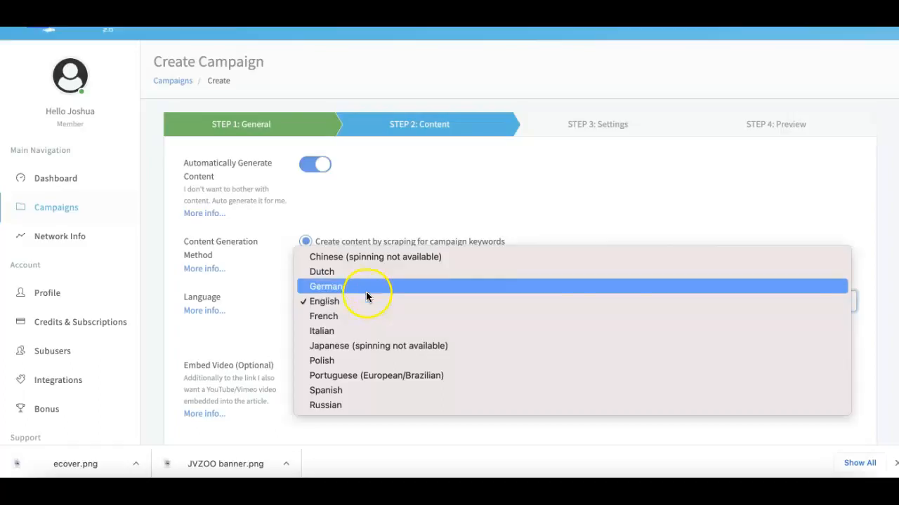
mouse_move(354, 264)
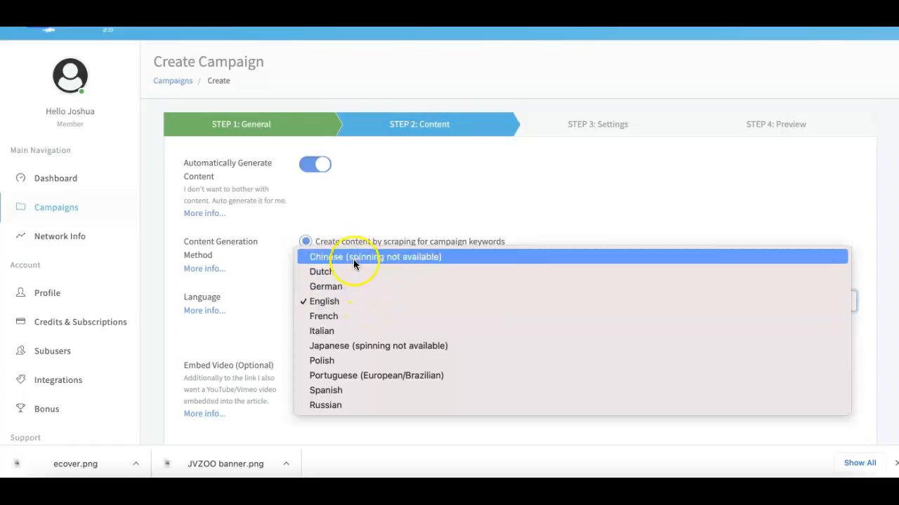
mouse_move(353, 306)
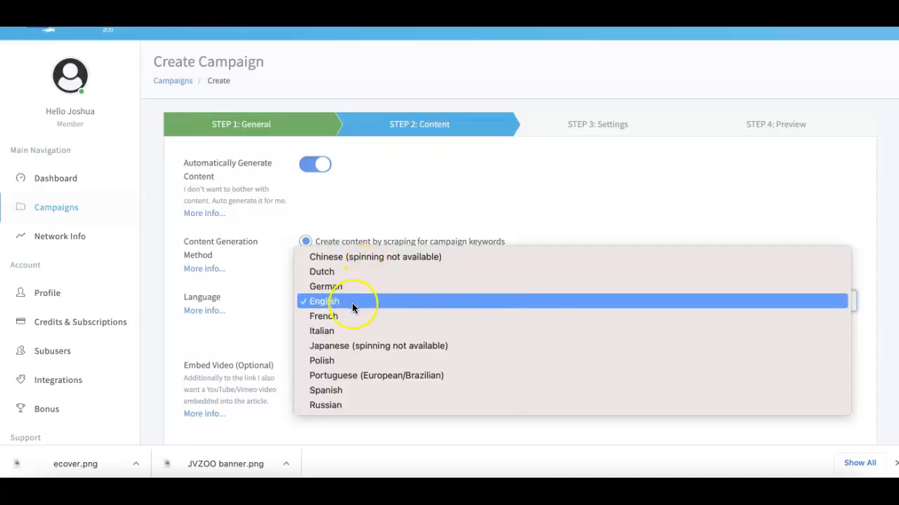
mouse_move(390, 375)
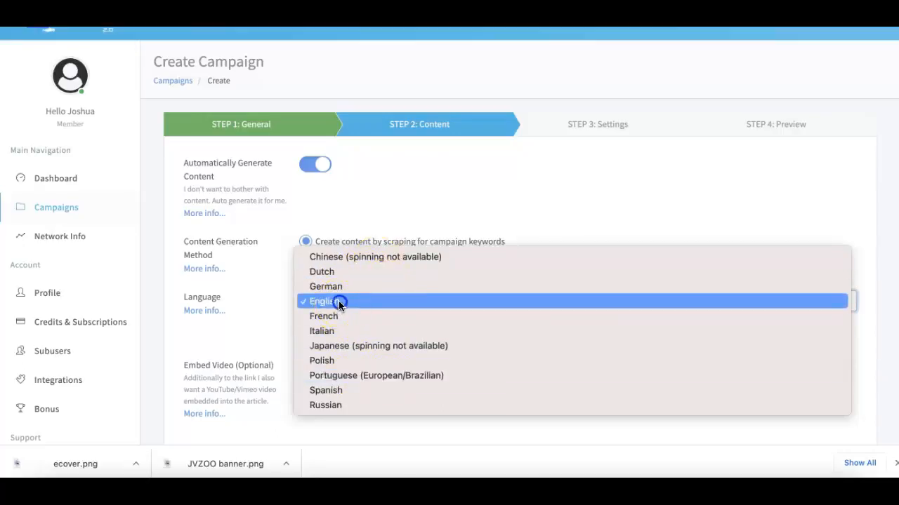
- Keep English selected as the campaign's content language
click(325, 300)
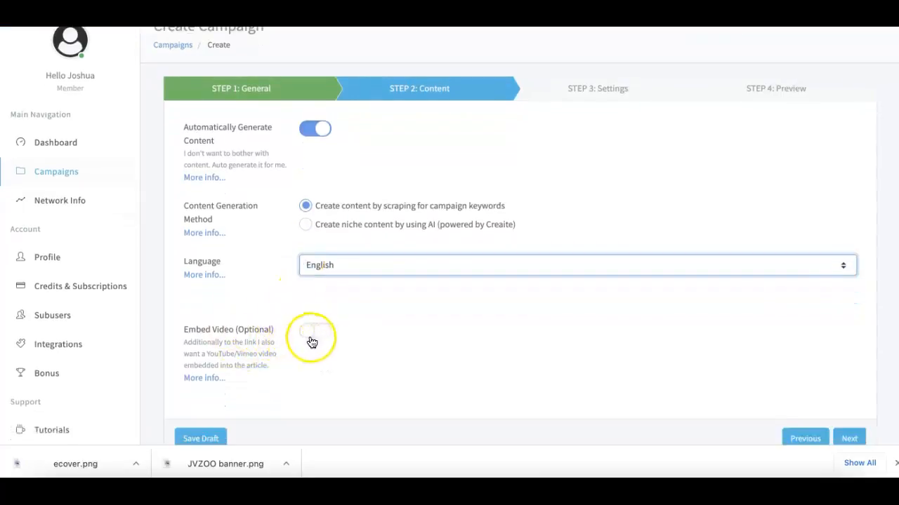
- Switch Embed Video on and enter the YouTube link as the Video URL
click(314, 331)
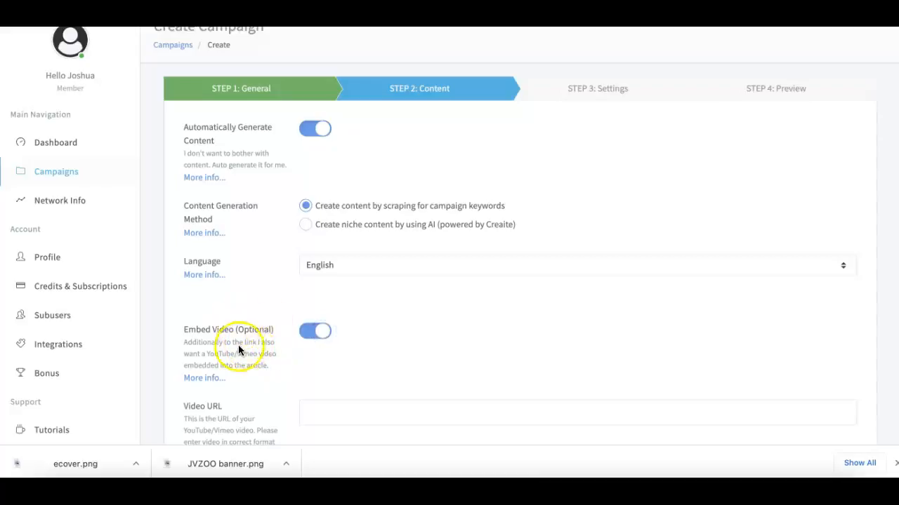
scroll(down, 3)
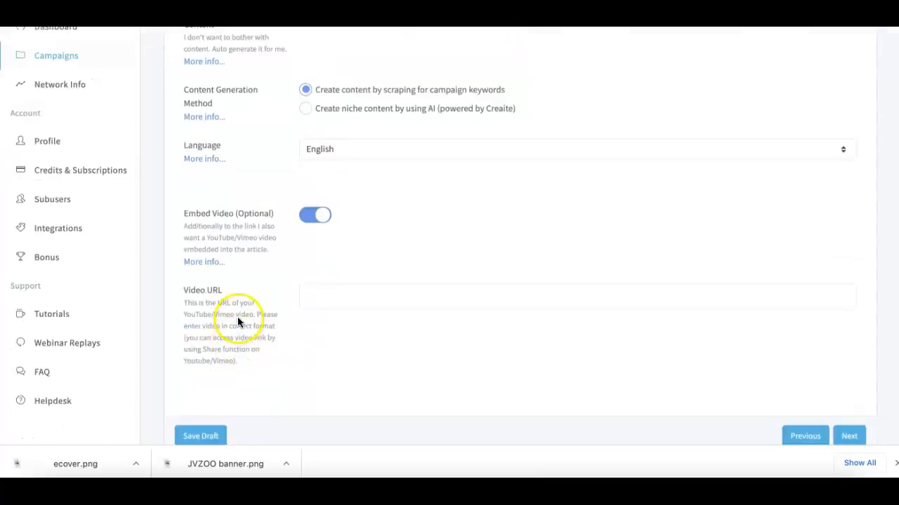
mouse_move(288, 264)
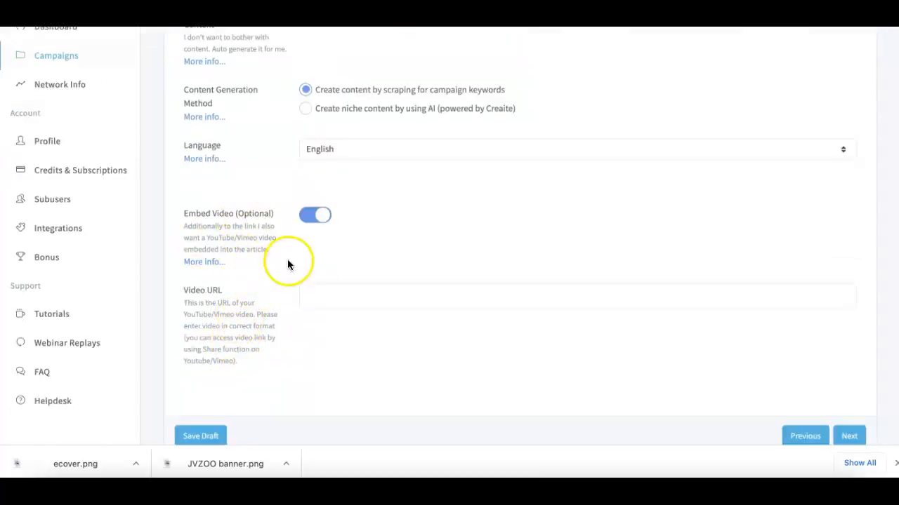
text(bs)
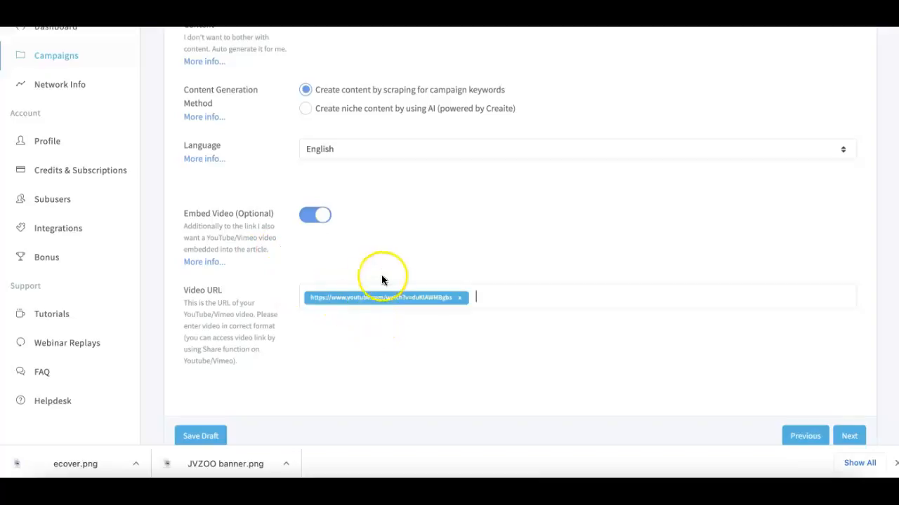
scroll(up, 3)
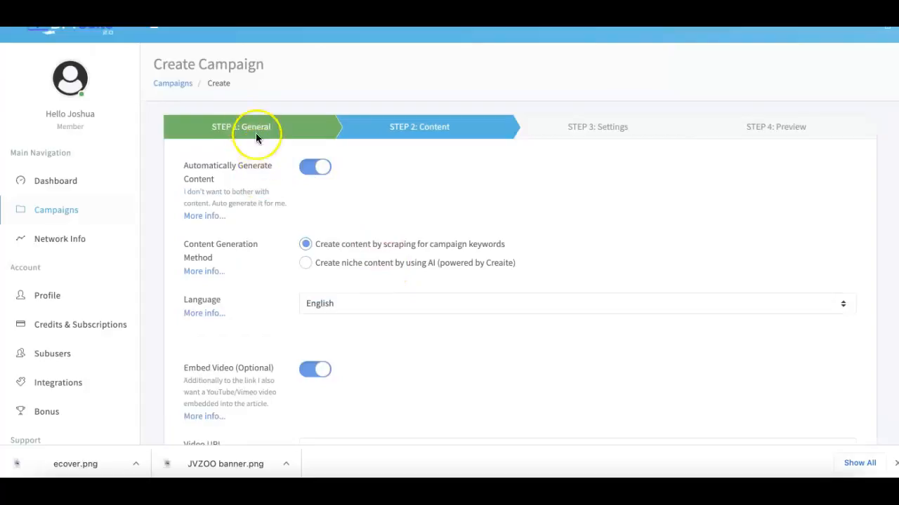
scroll(down, 3)
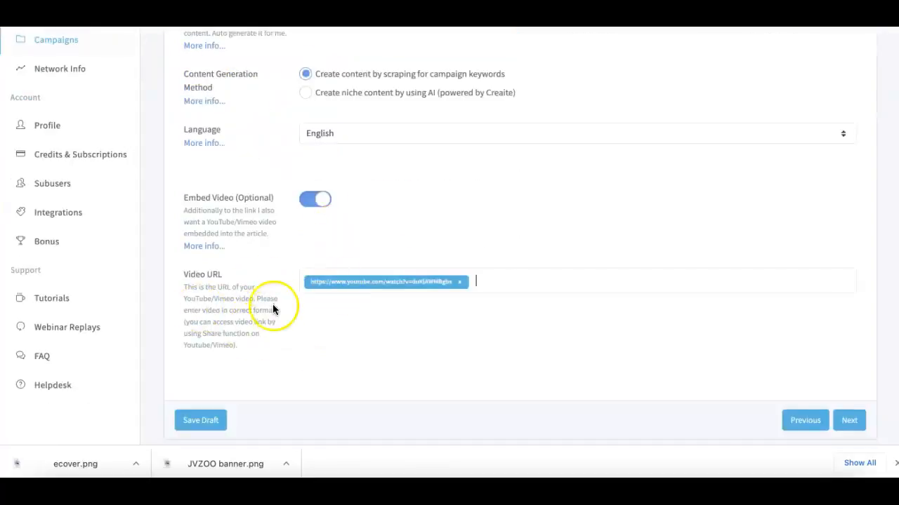
mouse_move(282, 300)
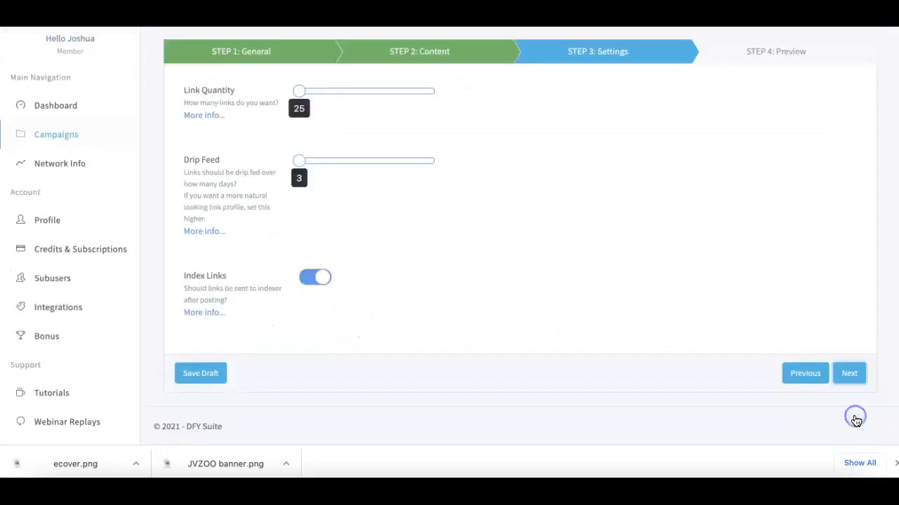
- Drag the Link Quantity slider up from 25 toward the 600 maximum
scroll(up, 3)
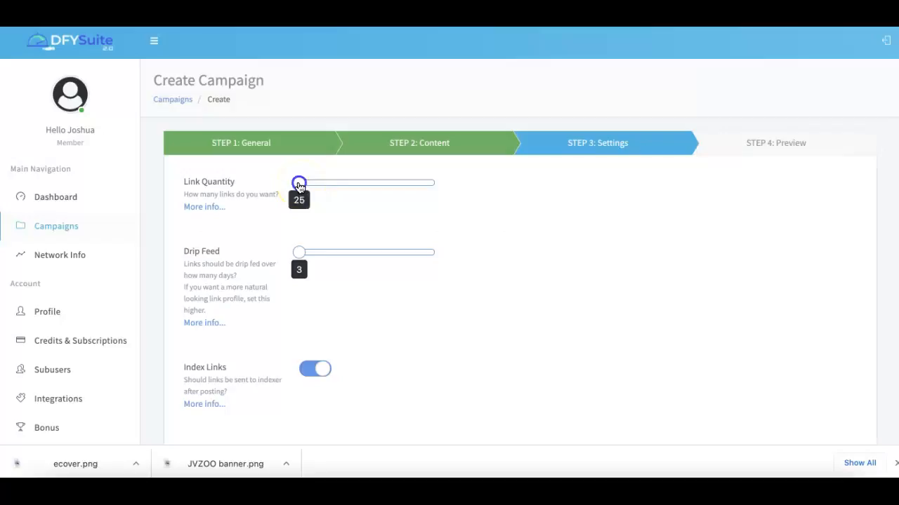
drag(299, 182, 444, 177)
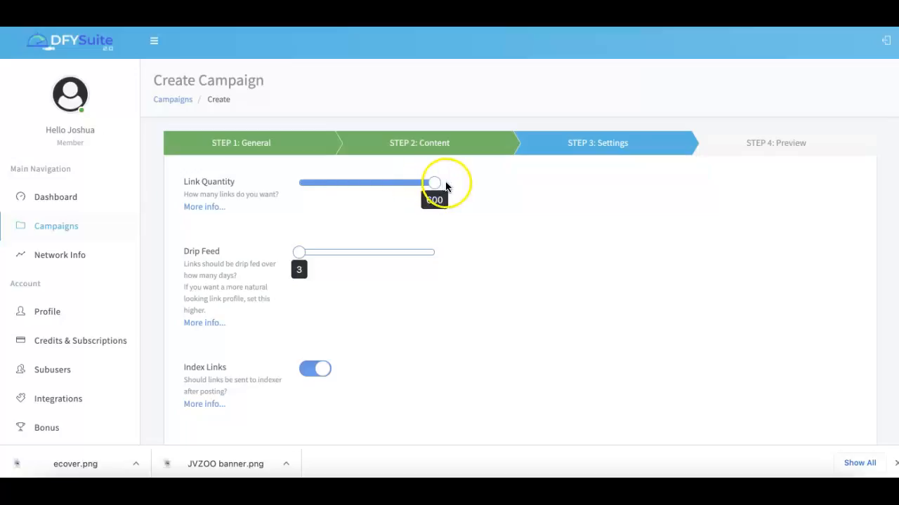
mouse_move(536, 182)
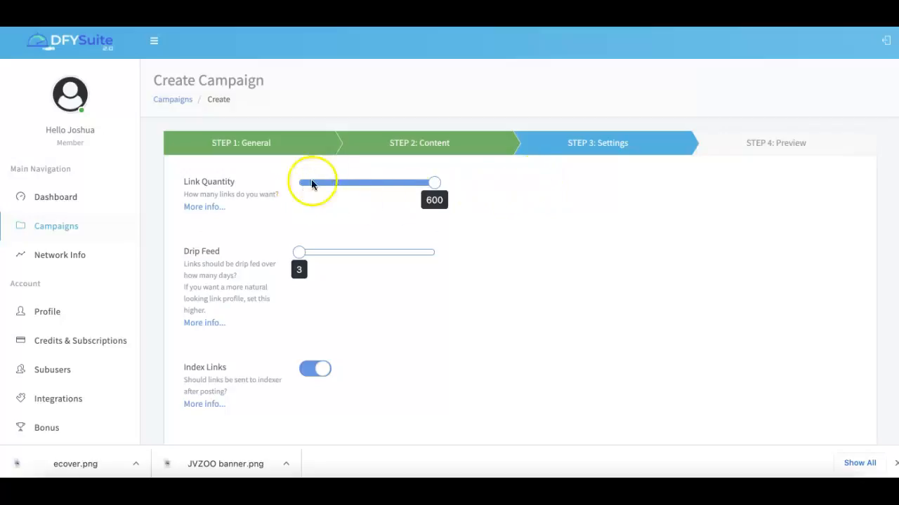
mouse_move(344, 176)
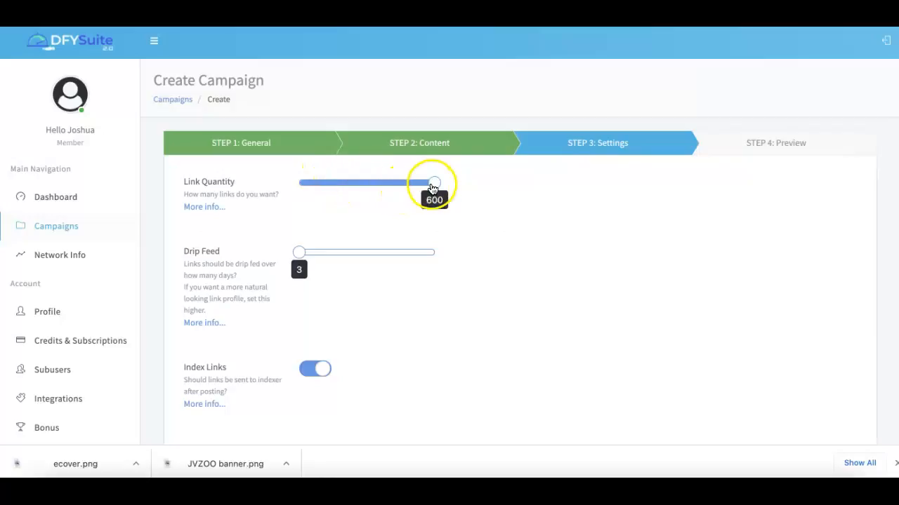
mouse_move(508, 184)
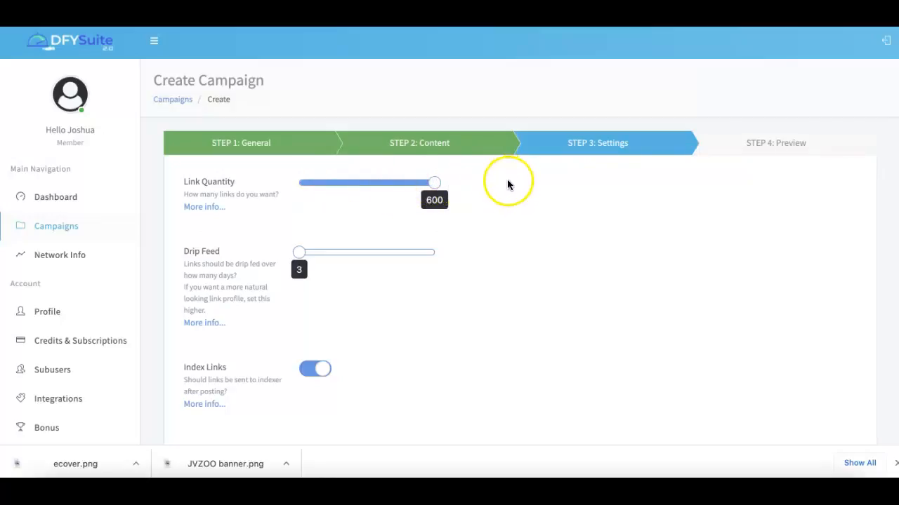
mouse_move(518, 184)
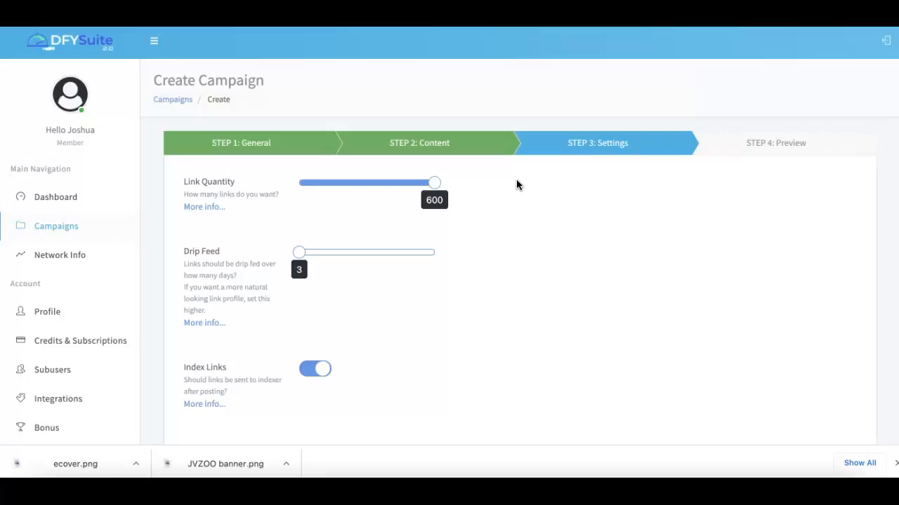
mouse_move(314, 233)
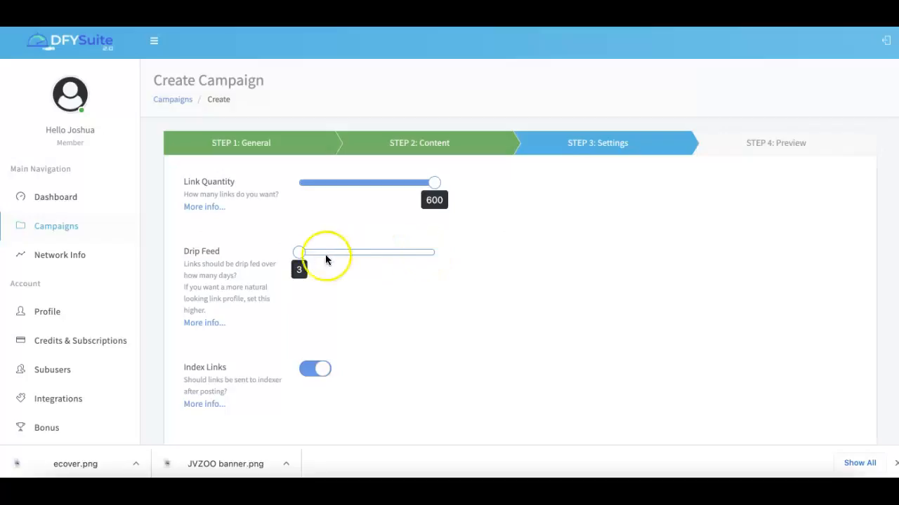
mouse_move(302, 267)
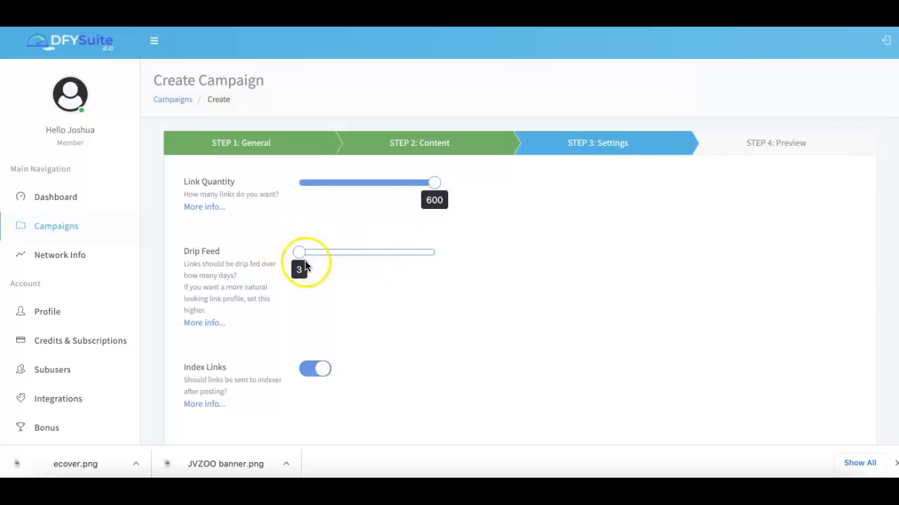
mouse_move(312, 270)
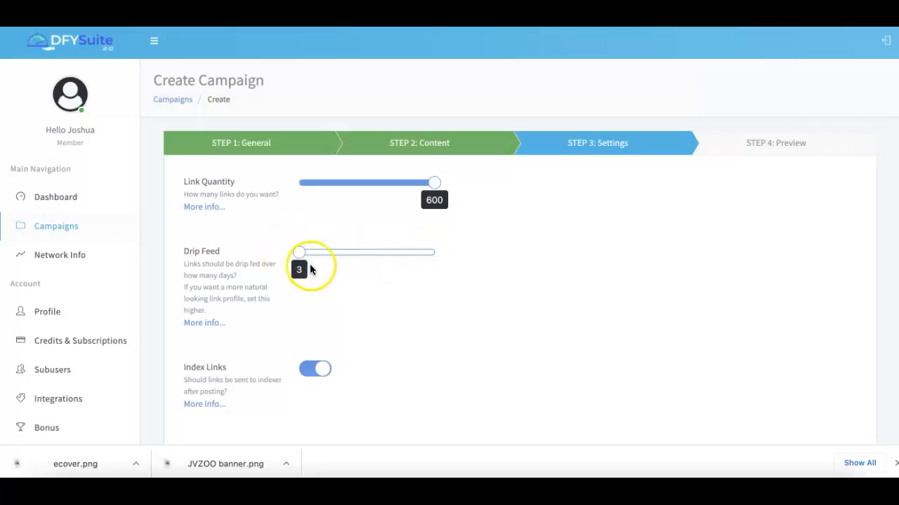
- Advance from Settings to Step 4: Preview and review the 600-link, 3-day drip summary
scroll(down, 3)
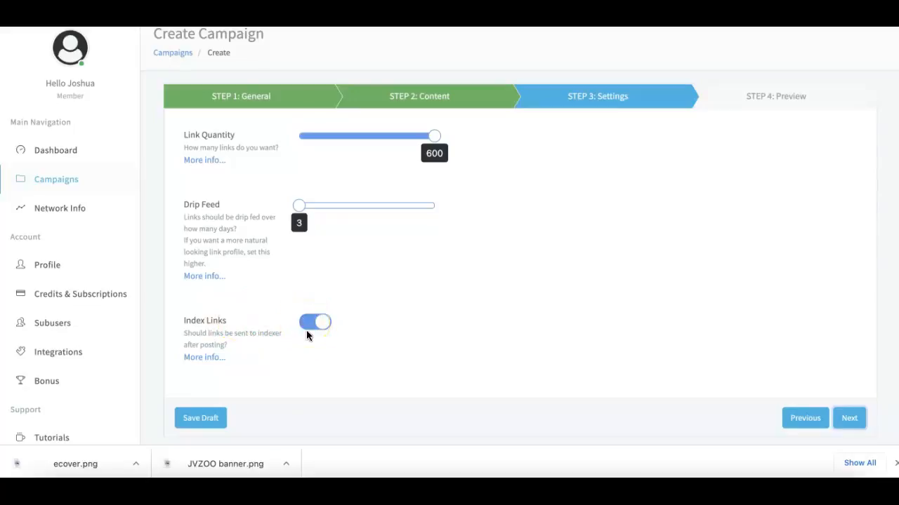
mouse_move(309, 339)
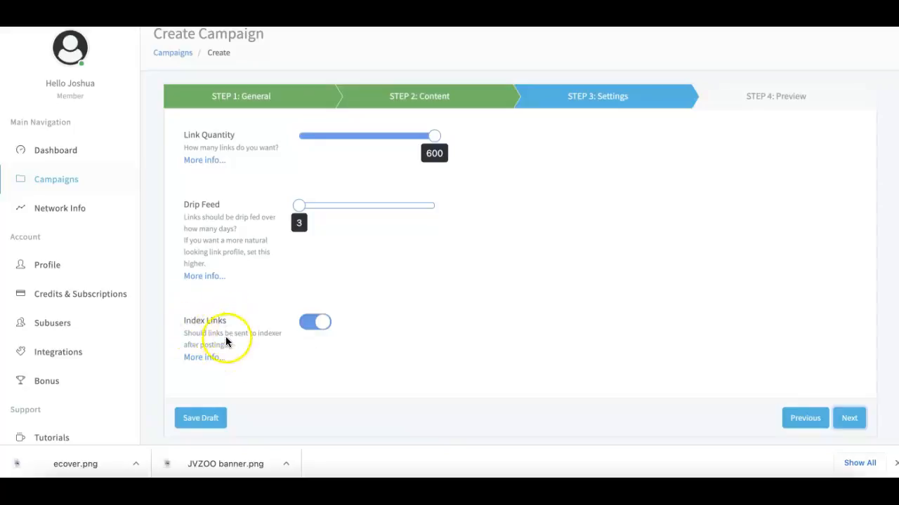
mouse_move(223, 336)
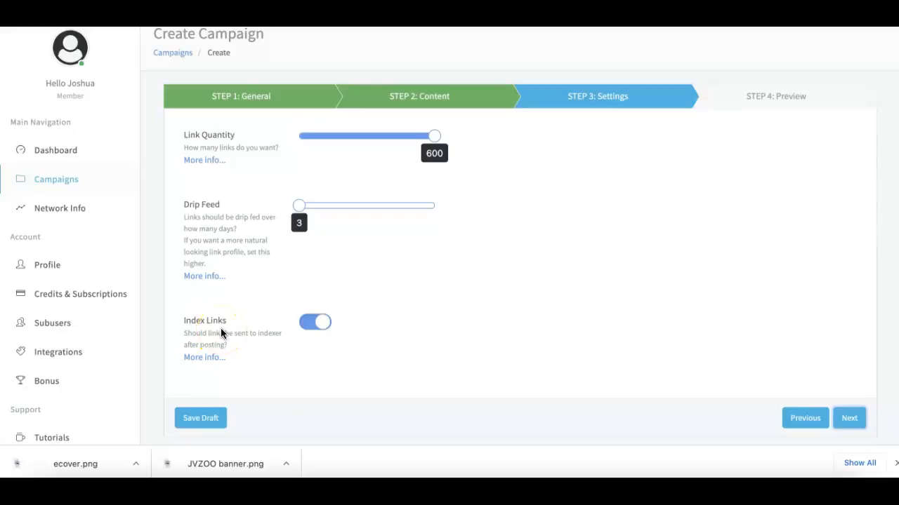
mouse_move(238, 330)
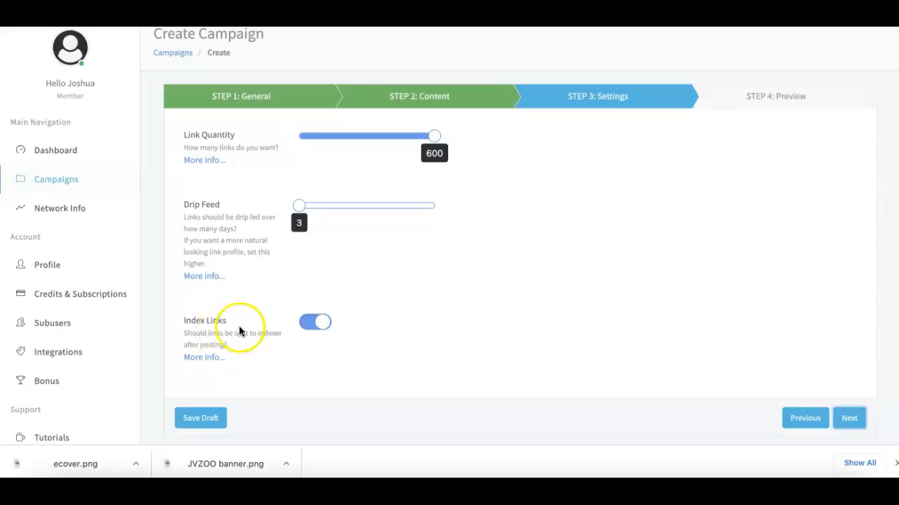
mouse_move(236, 334)
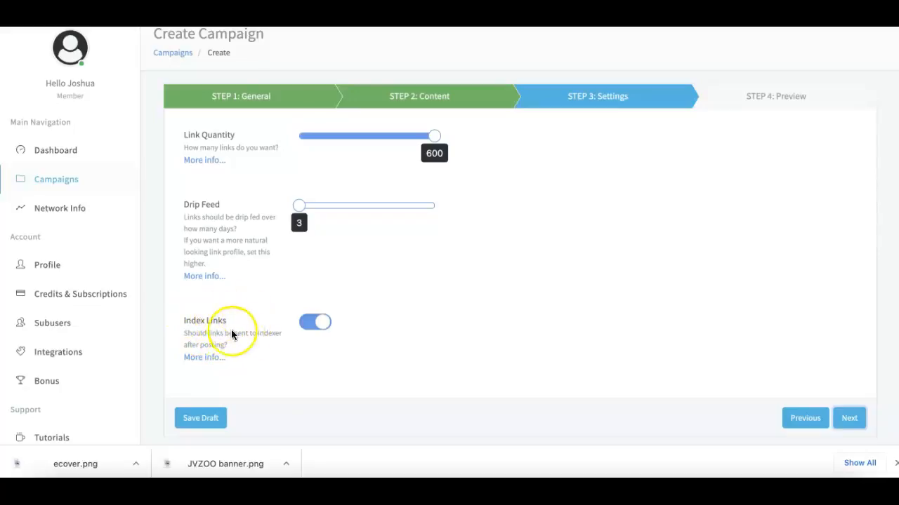
mouse_move(233, 320)
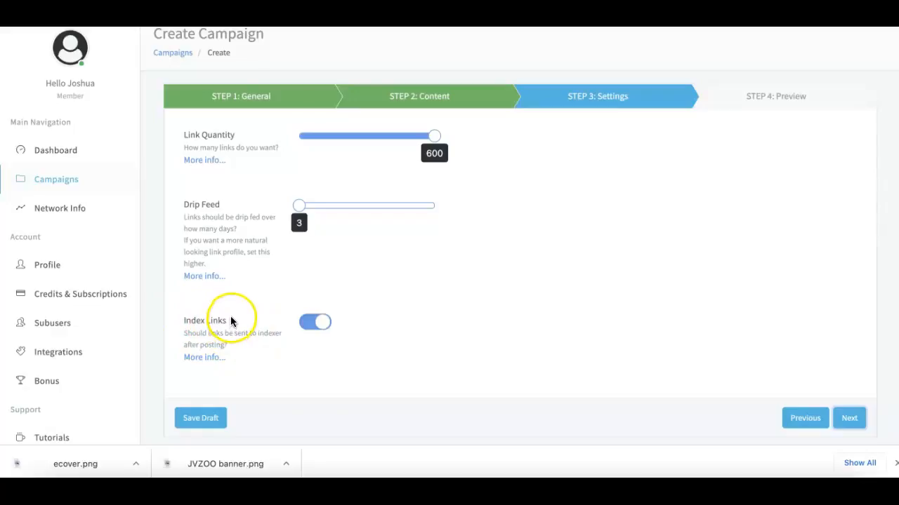
mouse_move(227, 323)
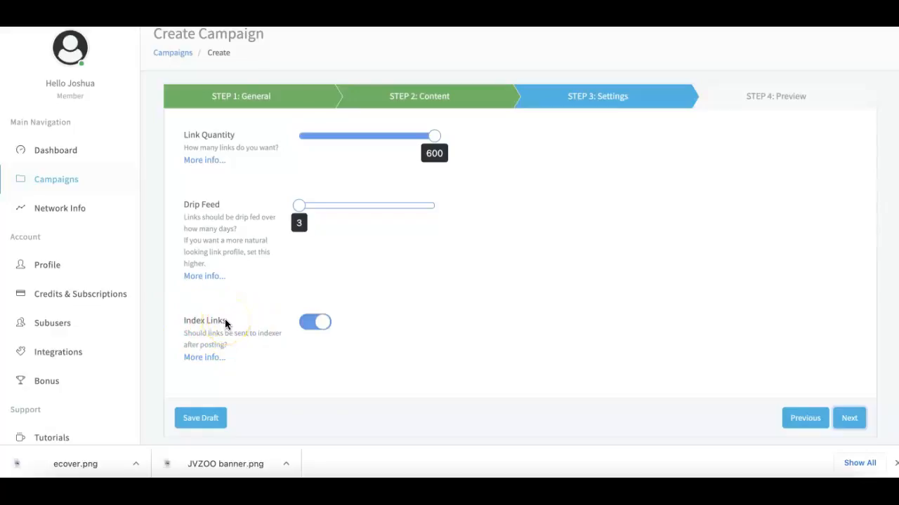
mouse_move(414, 332)
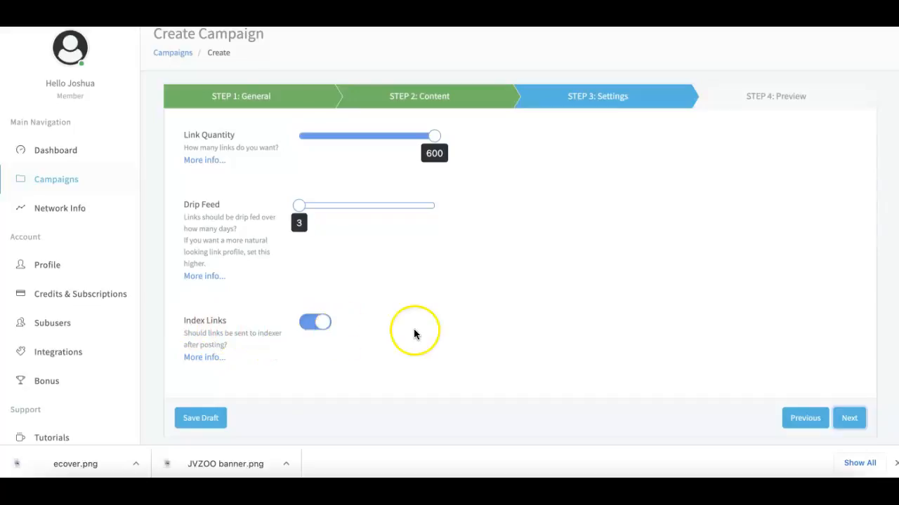
mouse_move(850, 419)
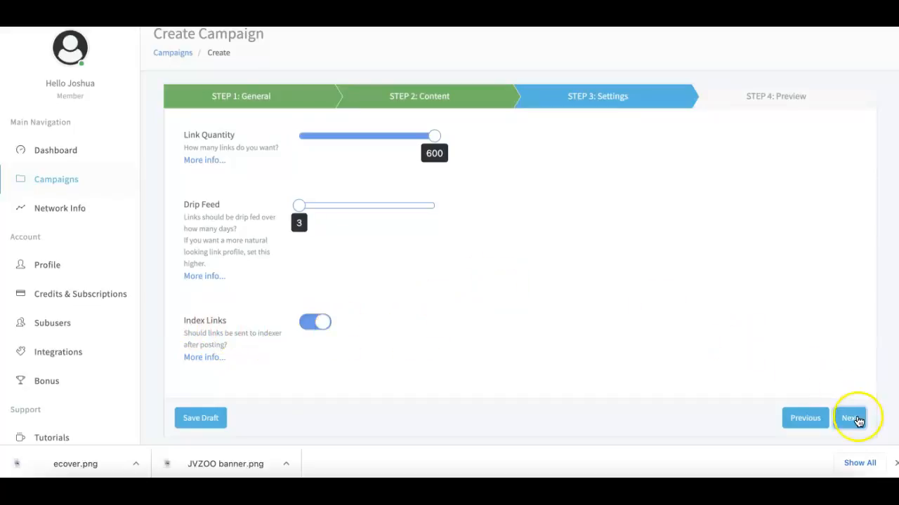
click(851, 418)
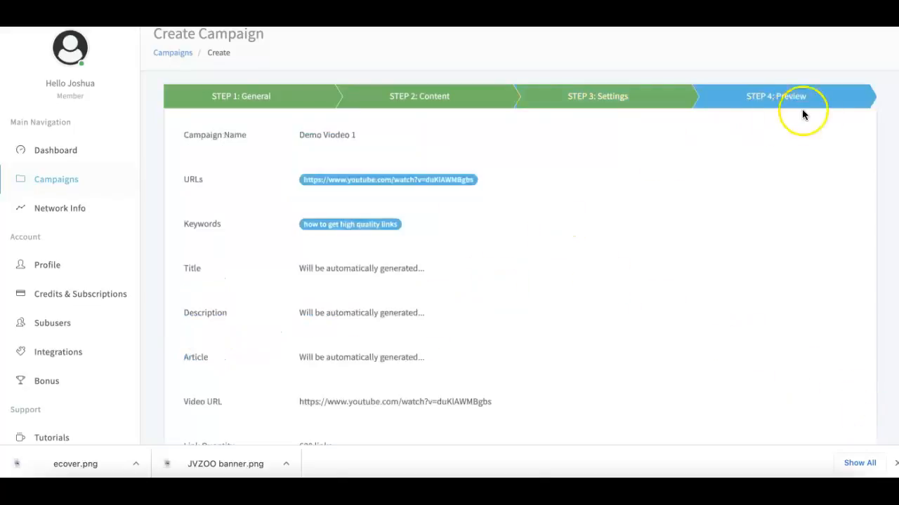
scroll(down, 3)
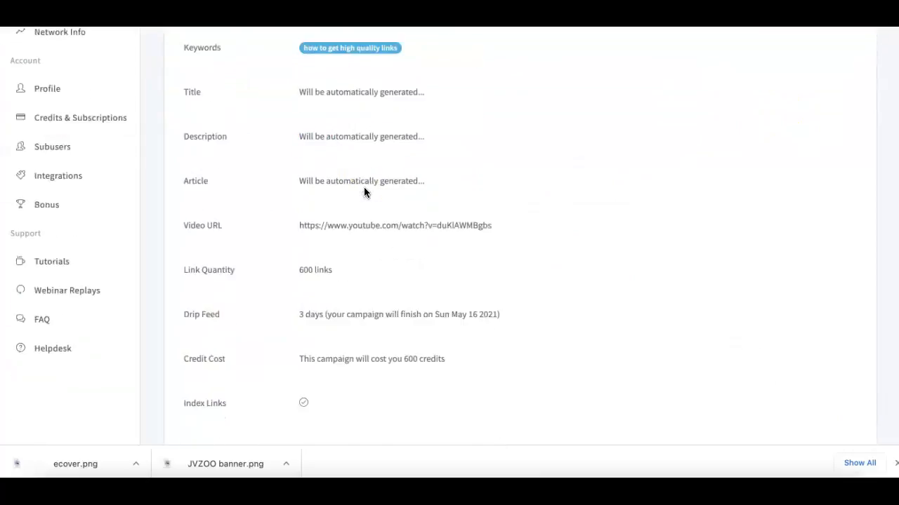
scroll(down, 3)
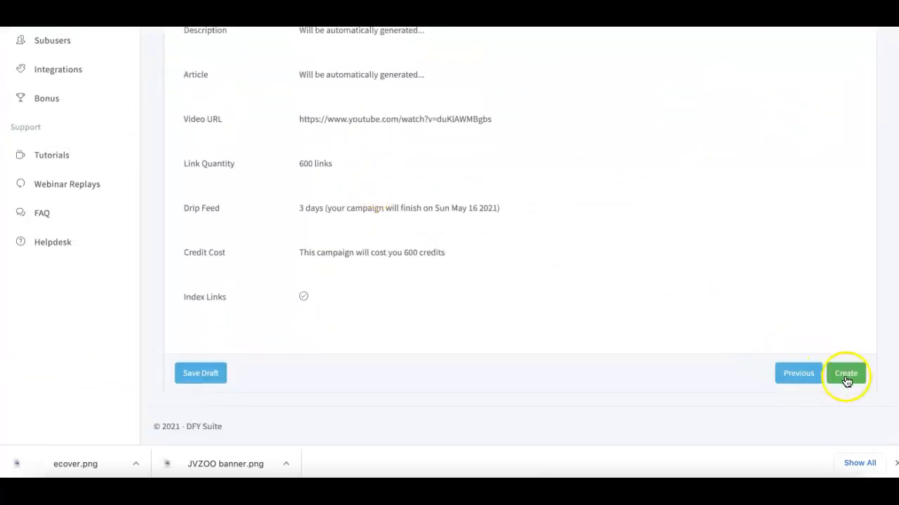
- Create the campaign and dismiss the 'Campaign successfully created' notice
click(845, 373)
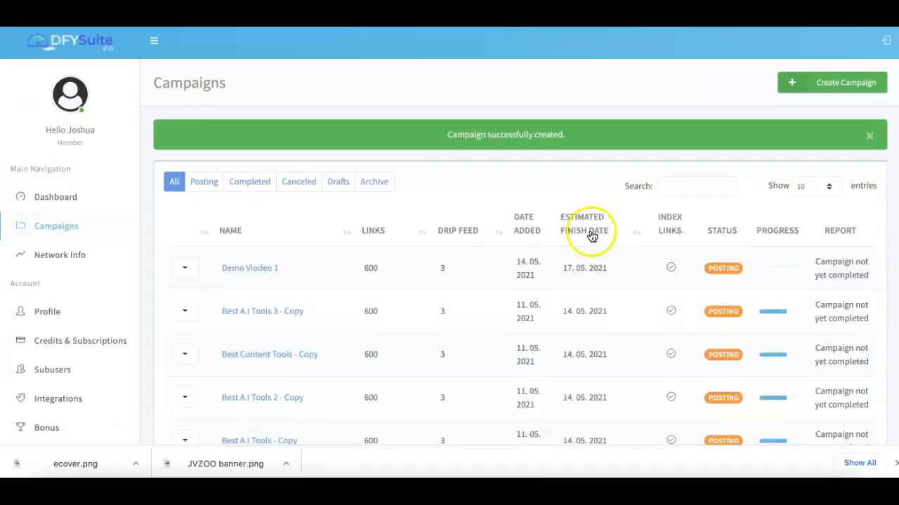
mouse_move(593, 217)
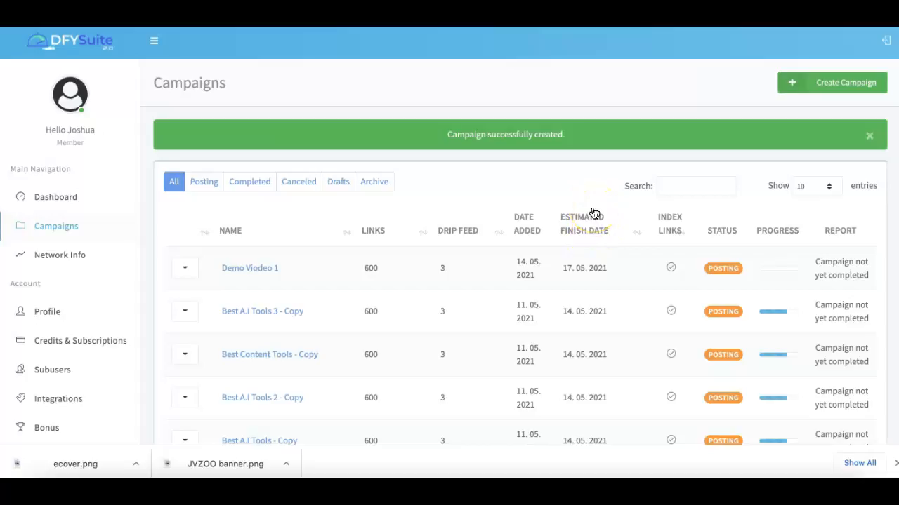
mouse_move(595, 174)
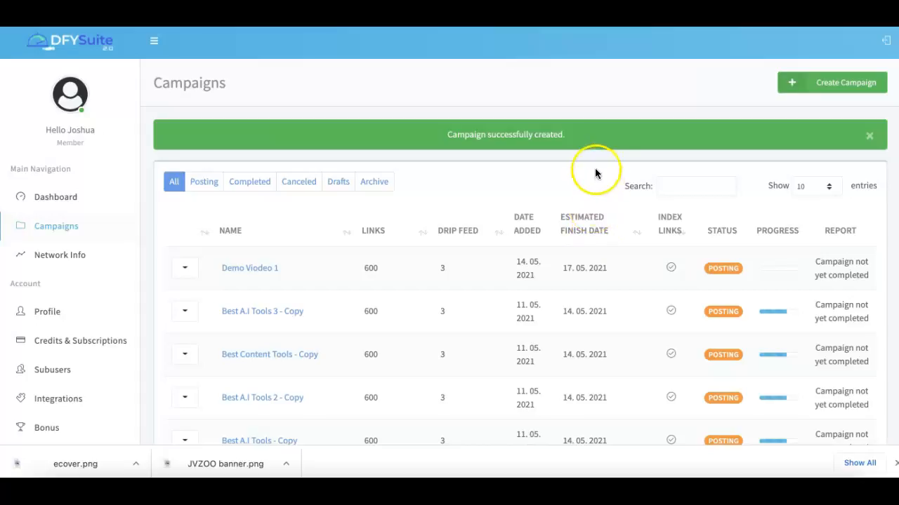
scroll(down, 3)
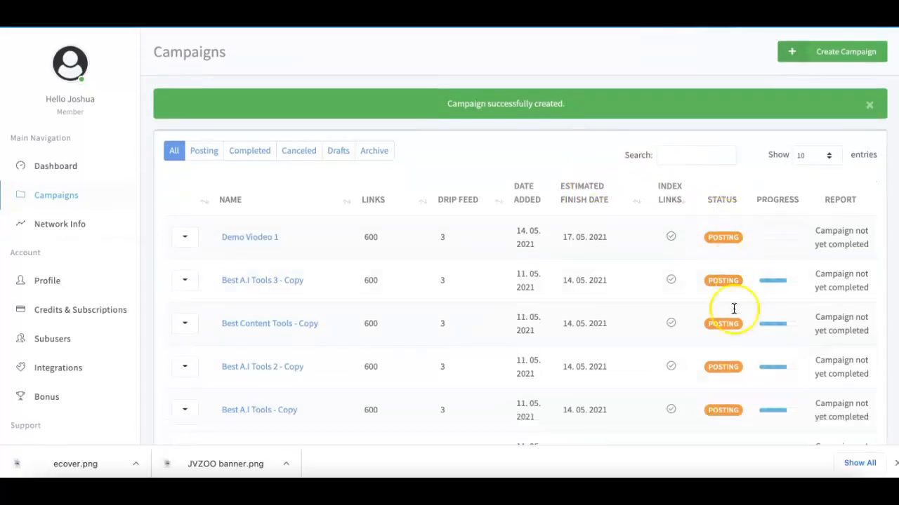
click(869, 104)
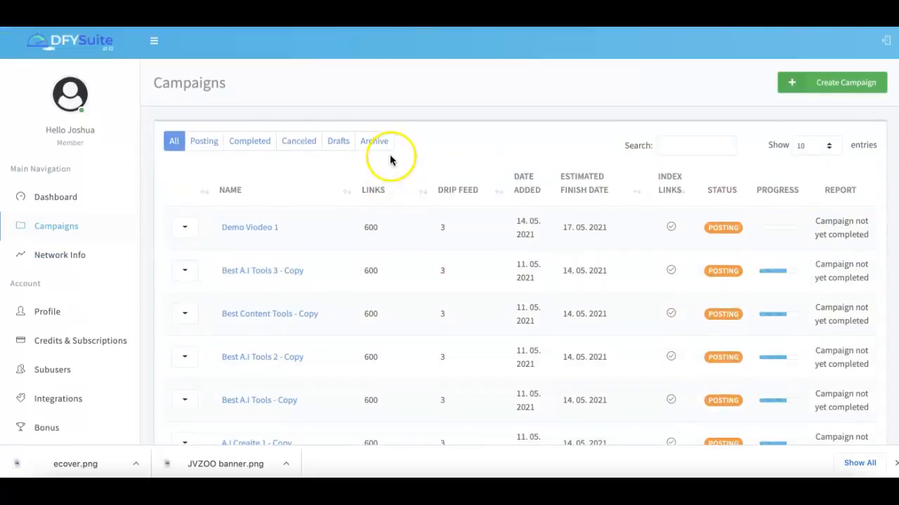
- Review the Campaigns table showing Demo Viodeo 1 posting with 600 links
scroll(down, 3)
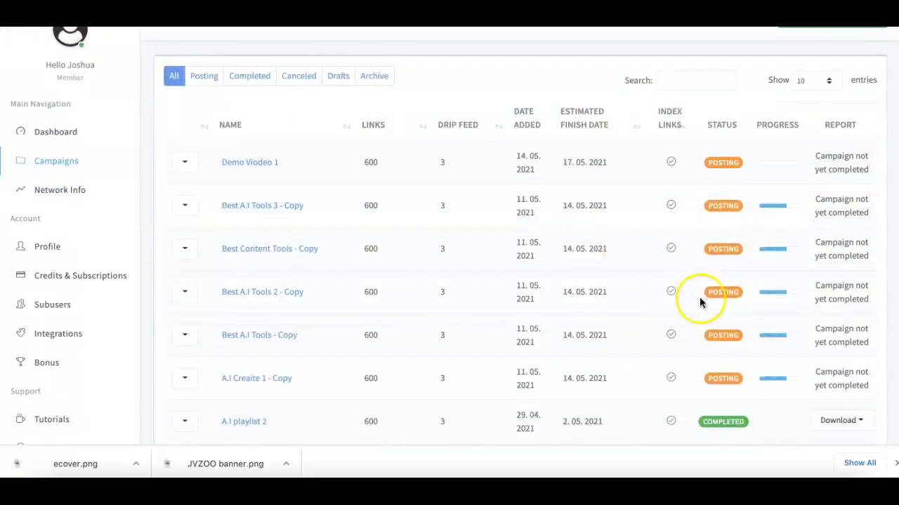
scroll(down, 3)
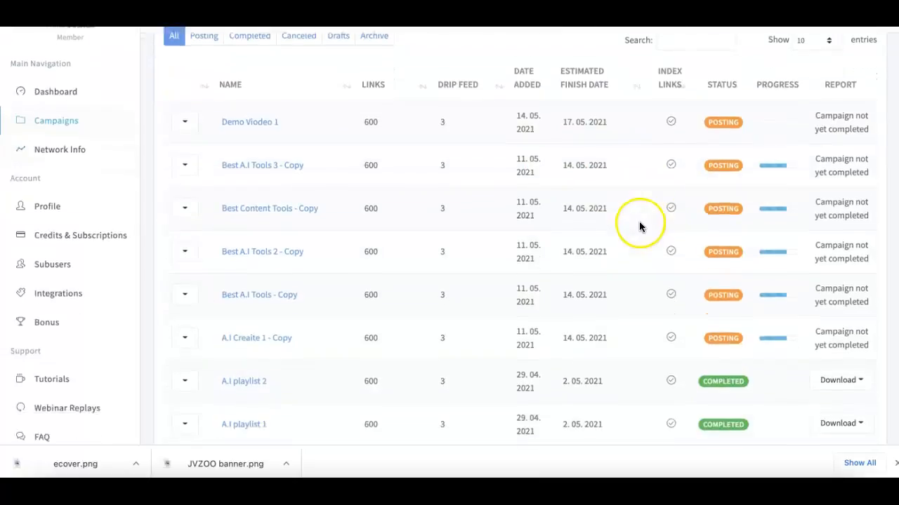
scroll(down, 3)
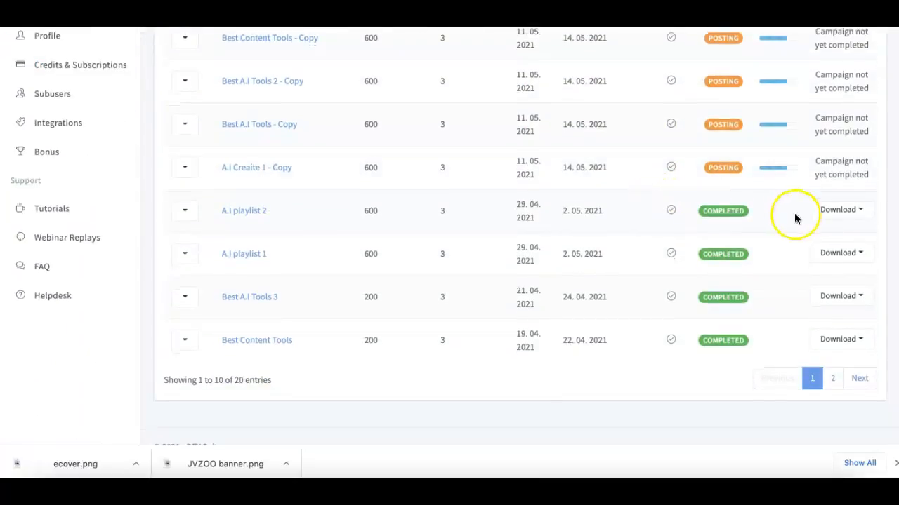
click(841, 209)
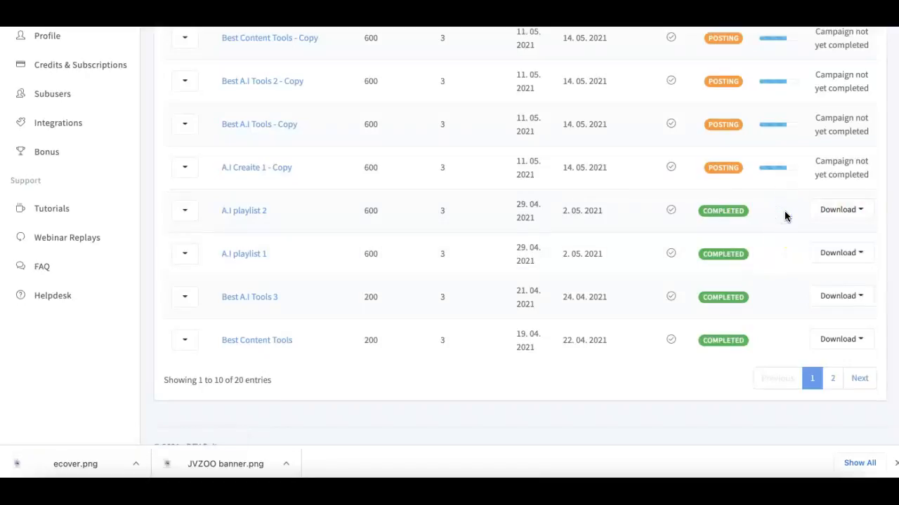
scroll(up, 3)
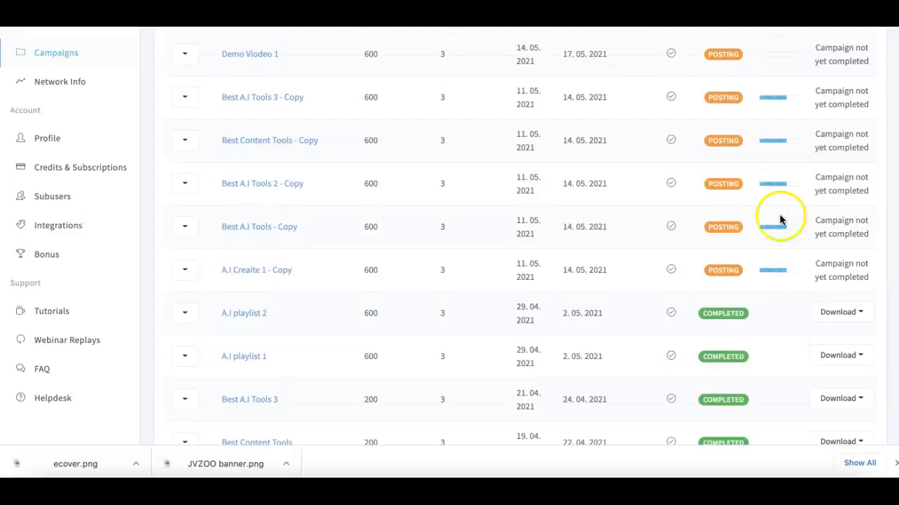
scroll(up, 3)
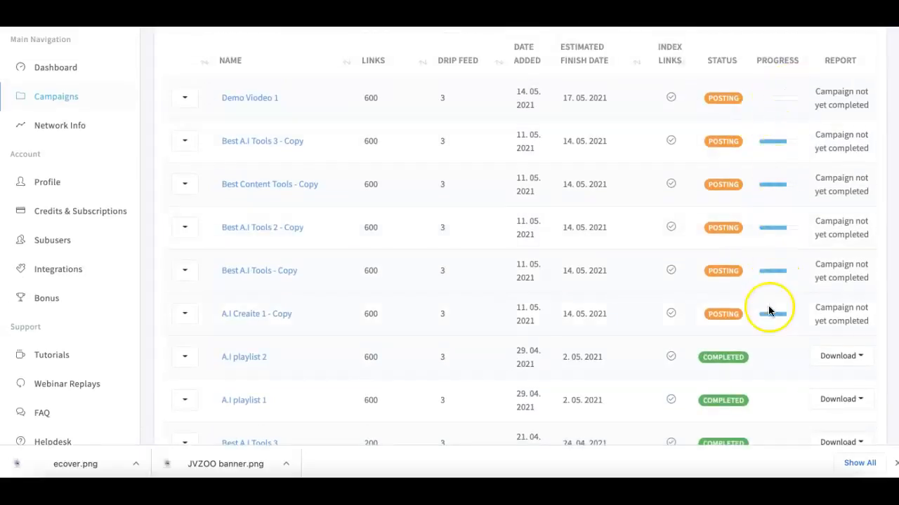
mouse_move(775, 260)
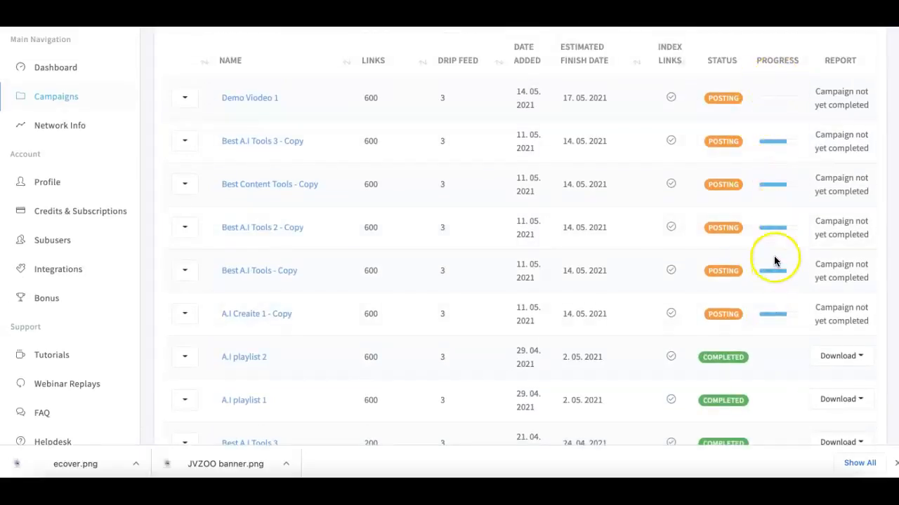
mouse_move(770, 233)
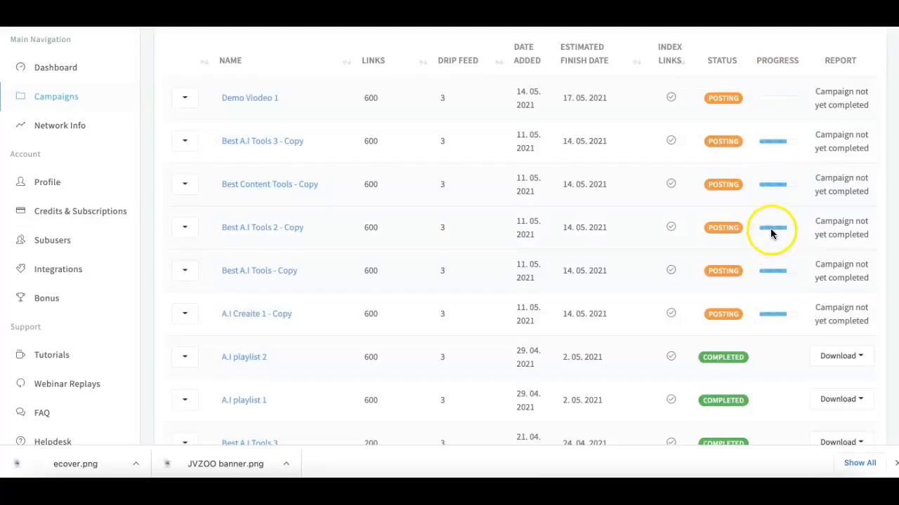
mouse_move(59, 125)
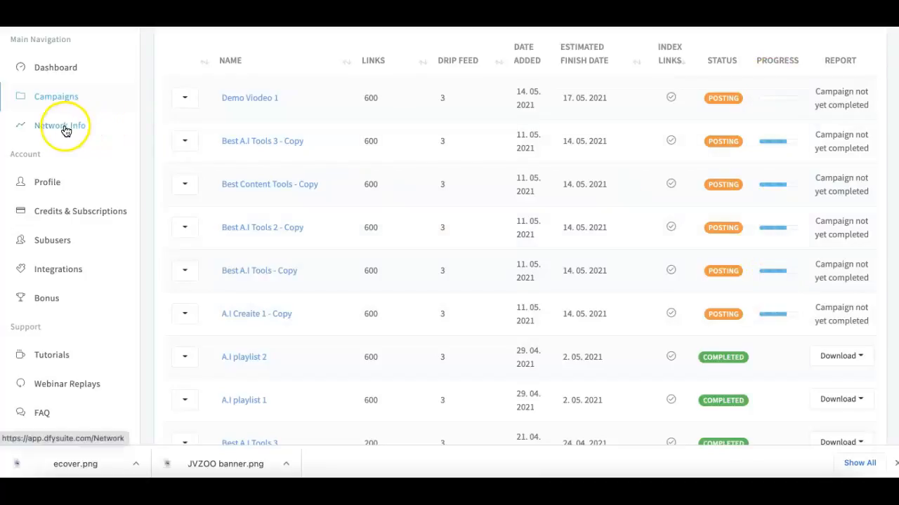
- View the Network Info page with its 1000-site count and domain authority charts
click(62, 125)
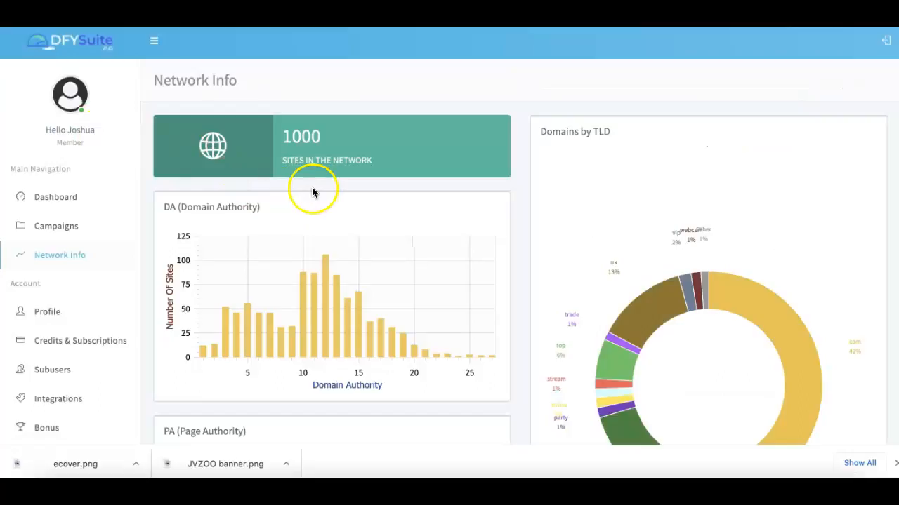
scroll(up, 3)
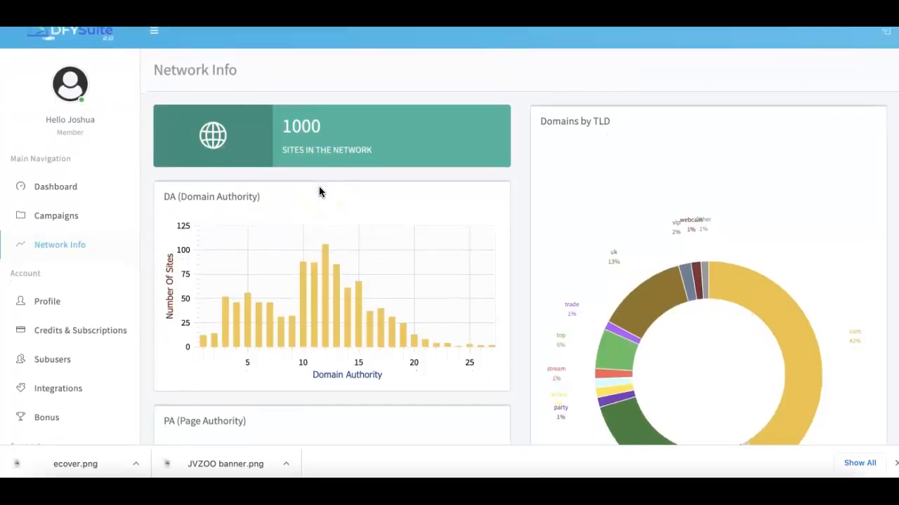
scroll(down, 3)
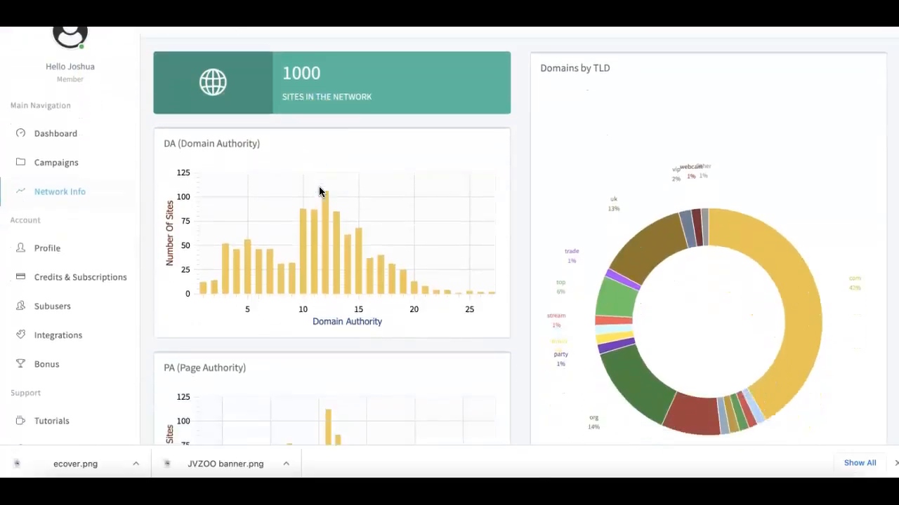
mouse_move(91, 200)
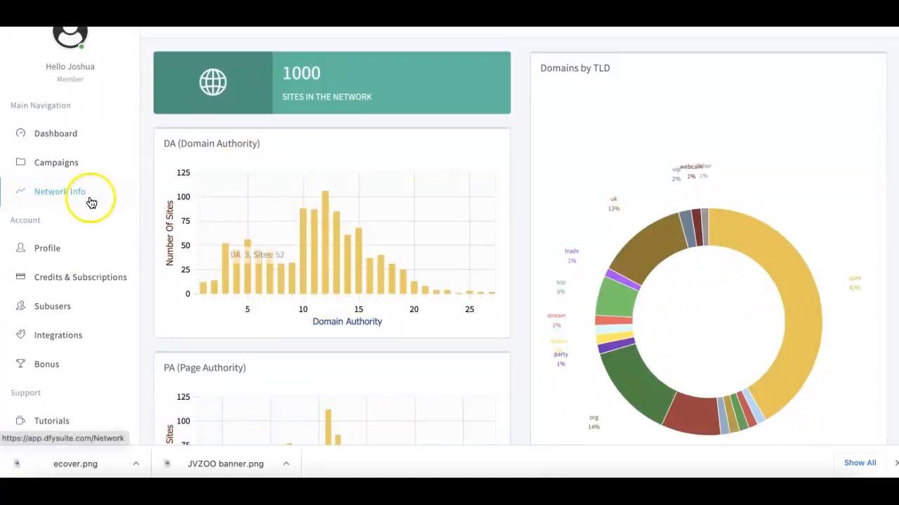
mouse_move(390, 149)
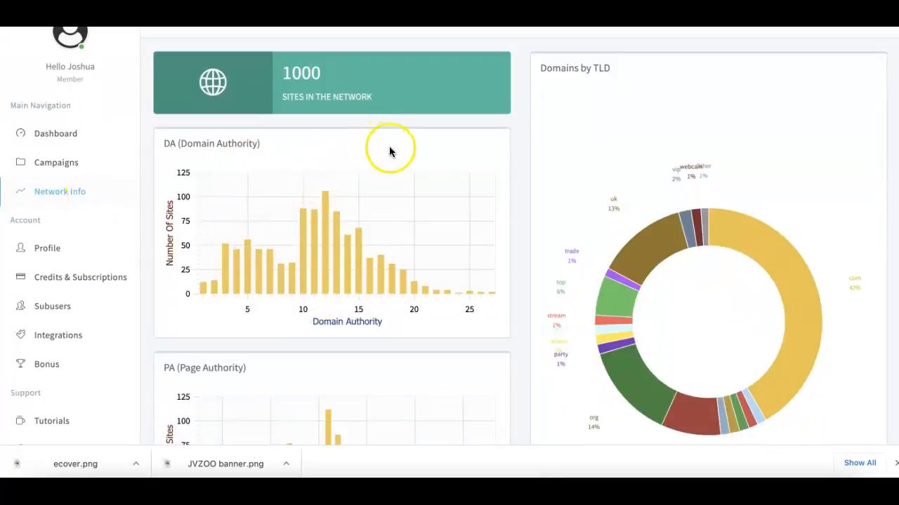
scroll(up, 3)
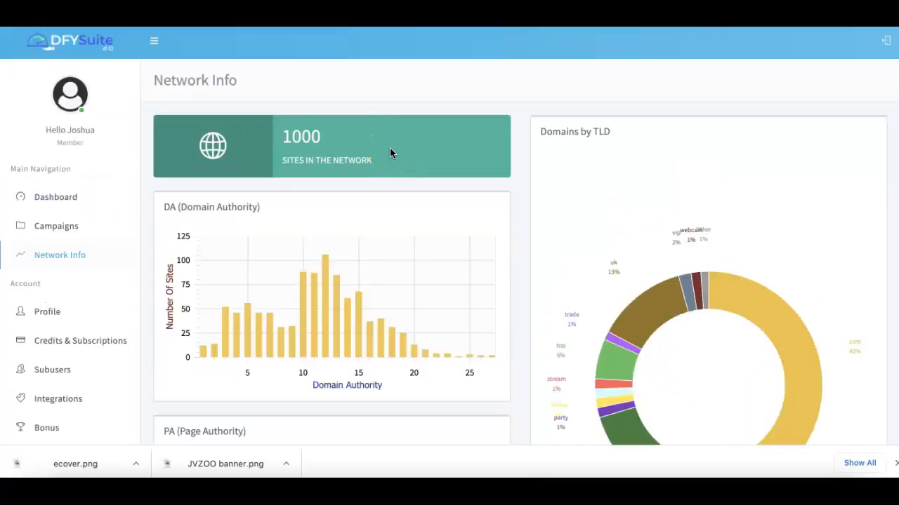
mouse_move(358, 129)
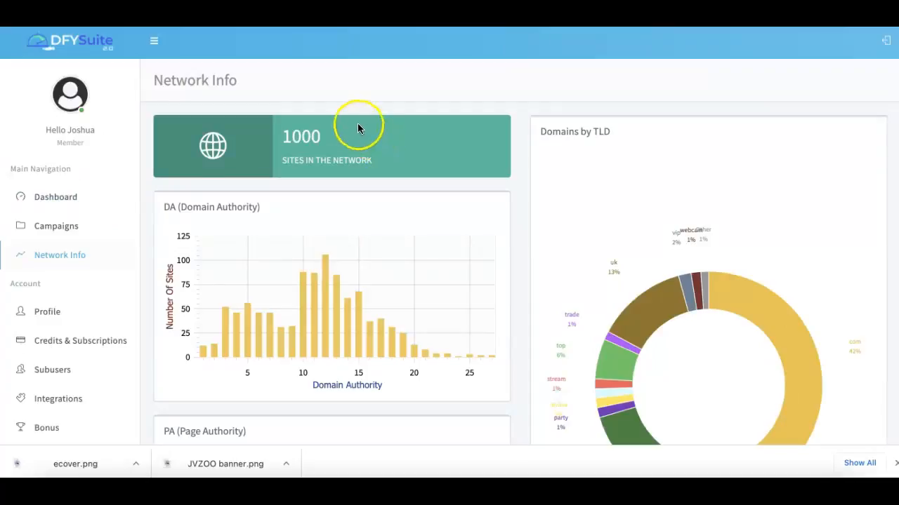
mouse_move(334, 98)
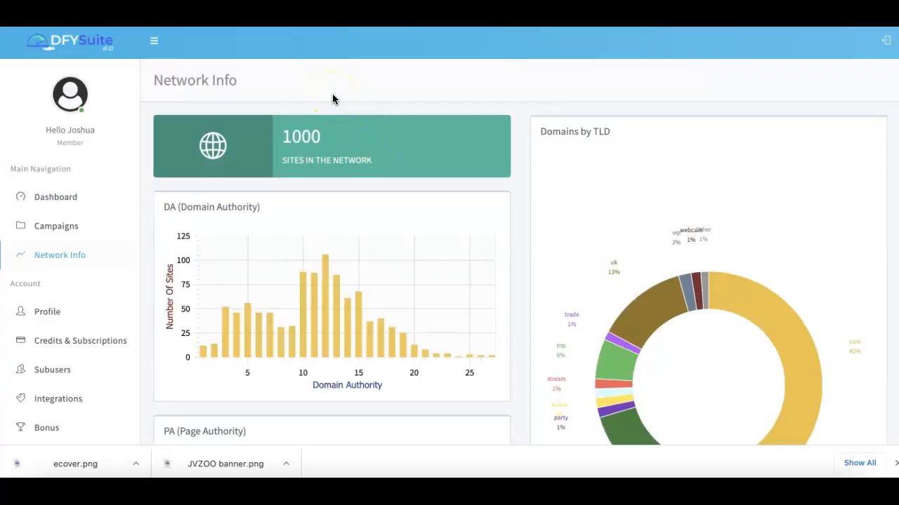